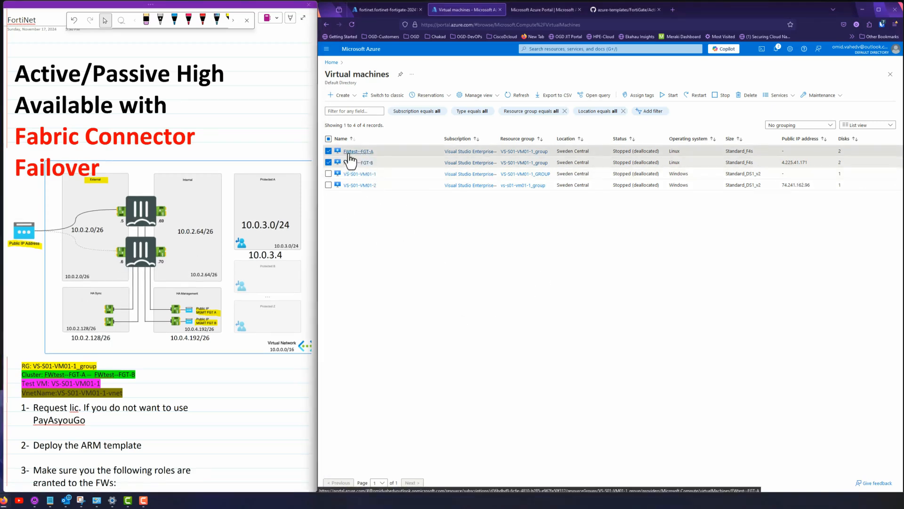
- Open the FWtest--FGT-A virtual machine and search the portal for 'pub'
left_click(358, 151)
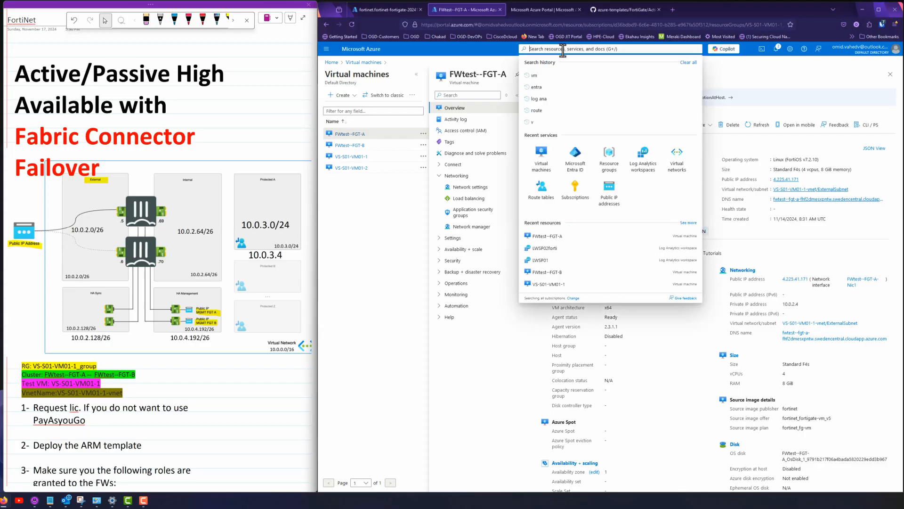
type("pub")
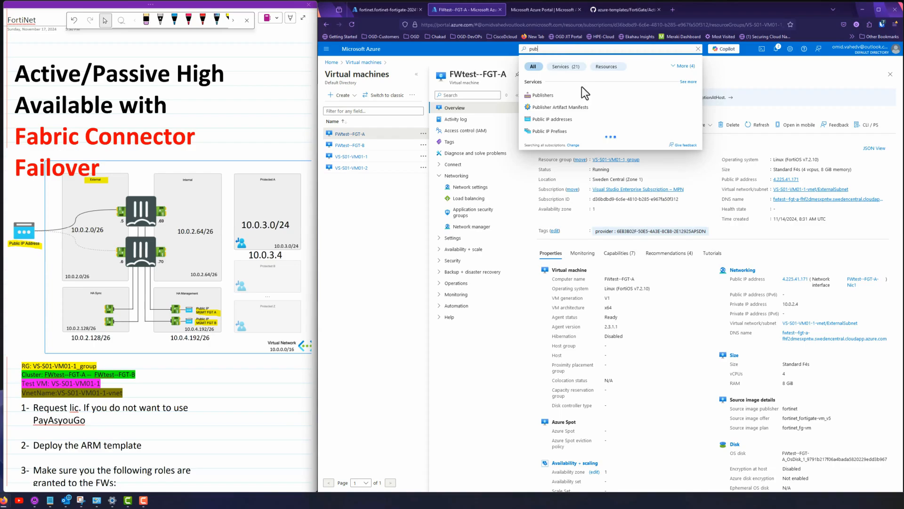
- Copy 4.225.41.171 from FWtest--FGT-PIP and check FWtest--FGT-A's attached public IP
left_click(553, 119)
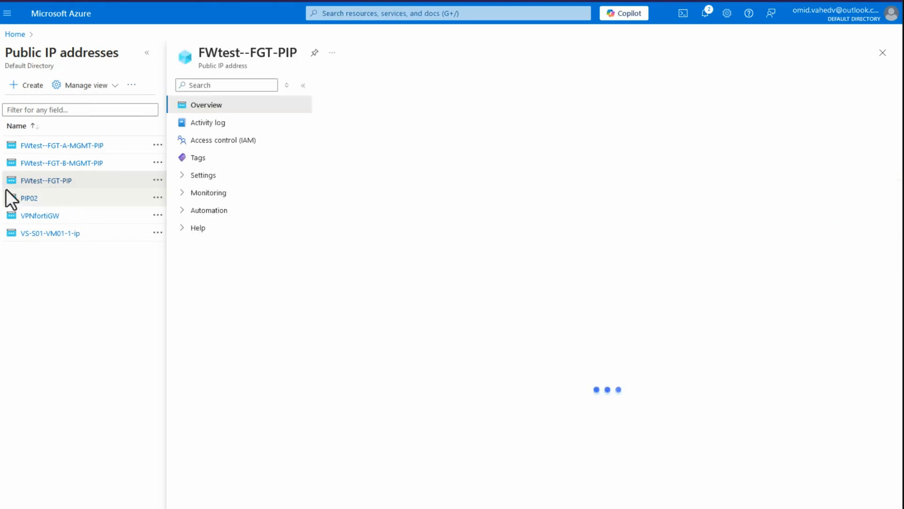
left_click(47, 180)
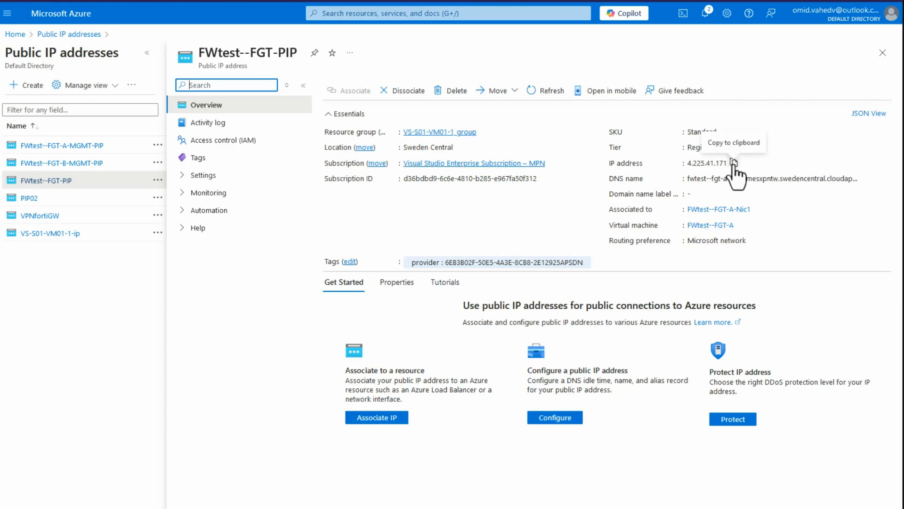
left_click(447, 13)
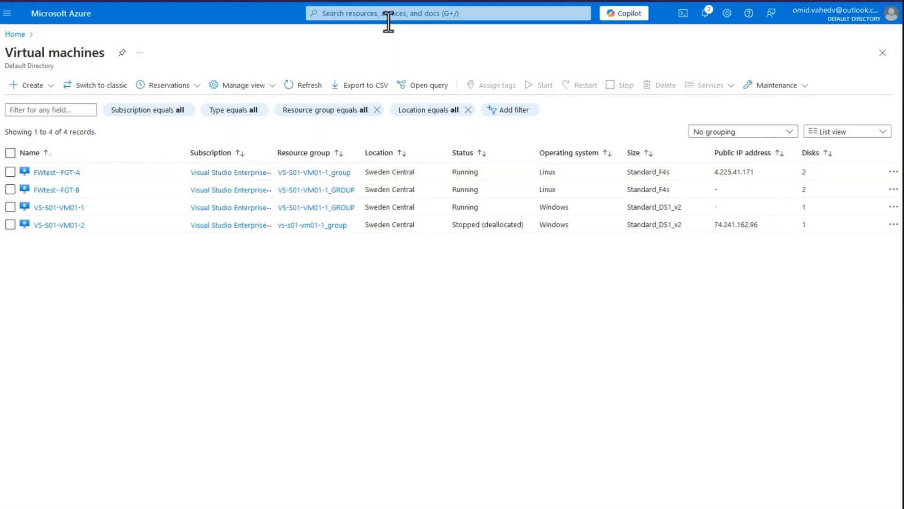
mouse_move(738, 199)
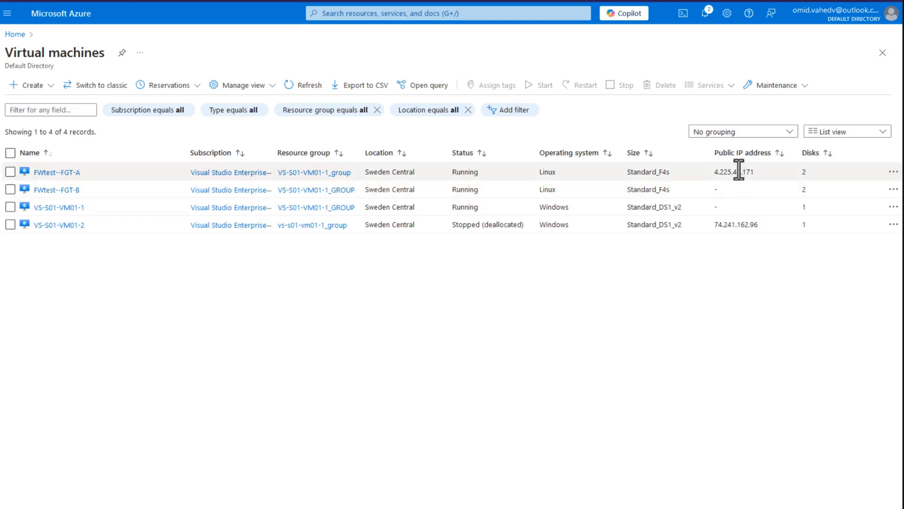
left_click(893, 172)
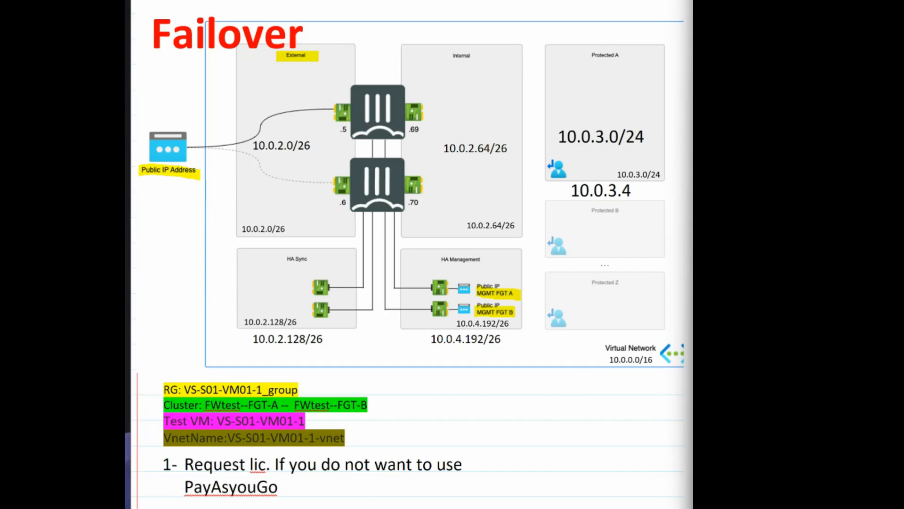
mouse_move(512, 308)
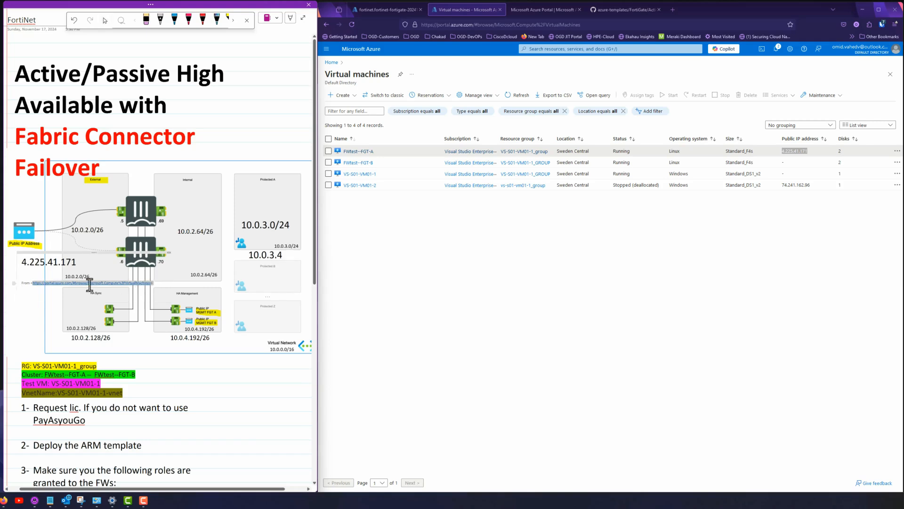
- Fix the stray pasted link, then add 4.225.40.221 from FWtest--FGT-A-MGMT-PIP beside FGT A
left_click(49, 262)
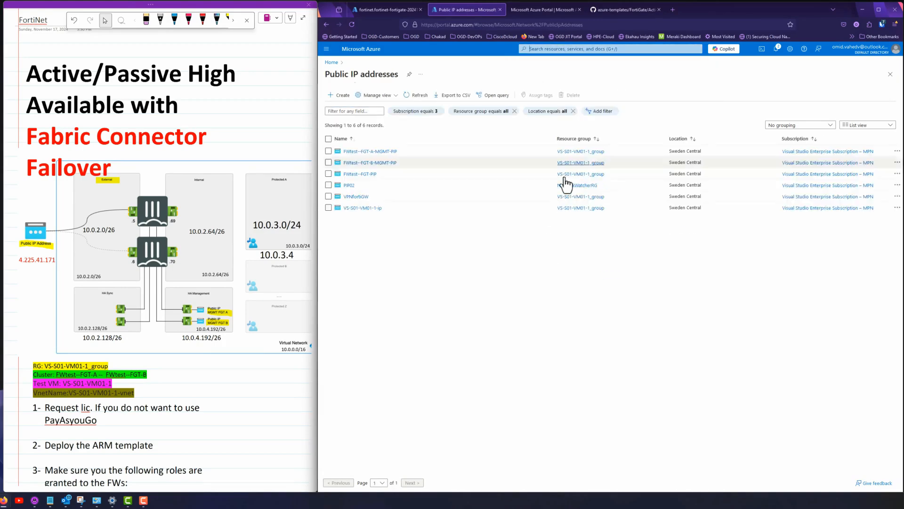
left_click(370, 151)
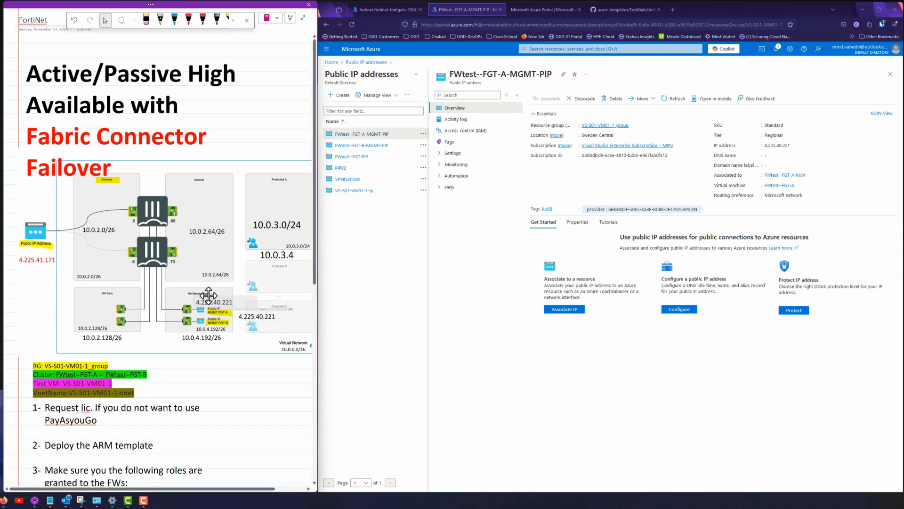
left_click(210, 301)
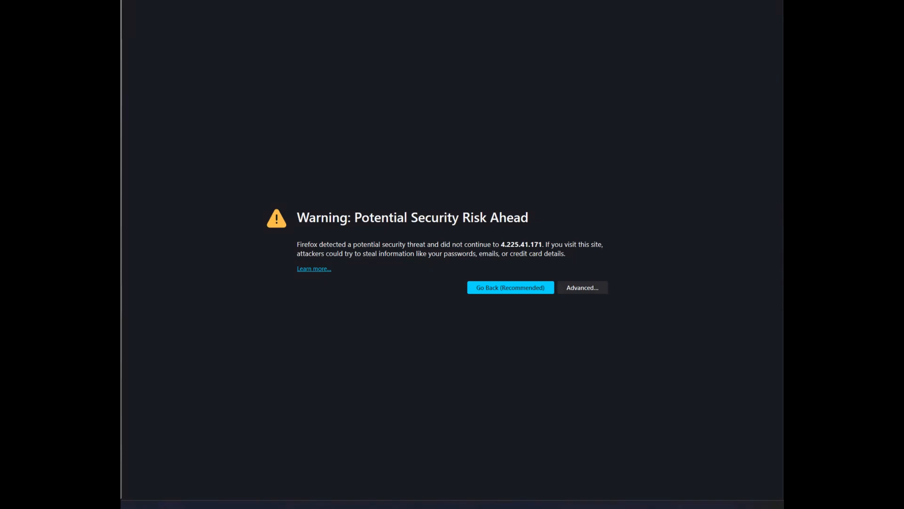
- Accept the self-signed certificate at 4.225.41.171 and begin the admin login
left_click(581, 287)
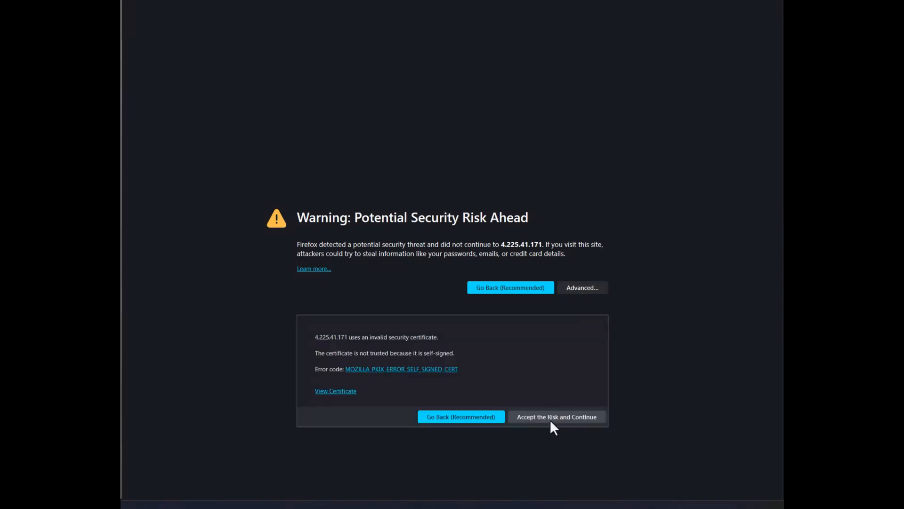
left_click(555, 417)
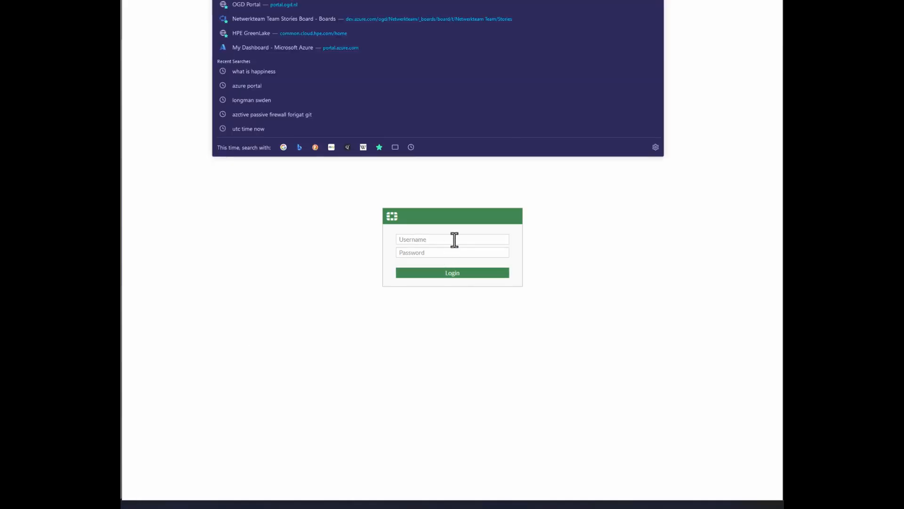
left_click(452, 239)
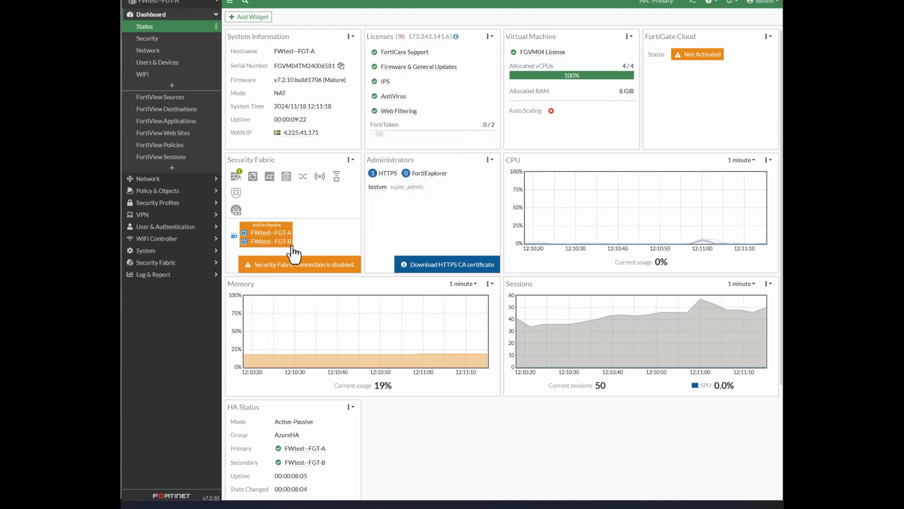
- View System > HA: FGT-A primary, FGT-B secondary, synchronized, with a port3 heartbeat
left_click(146, 250)
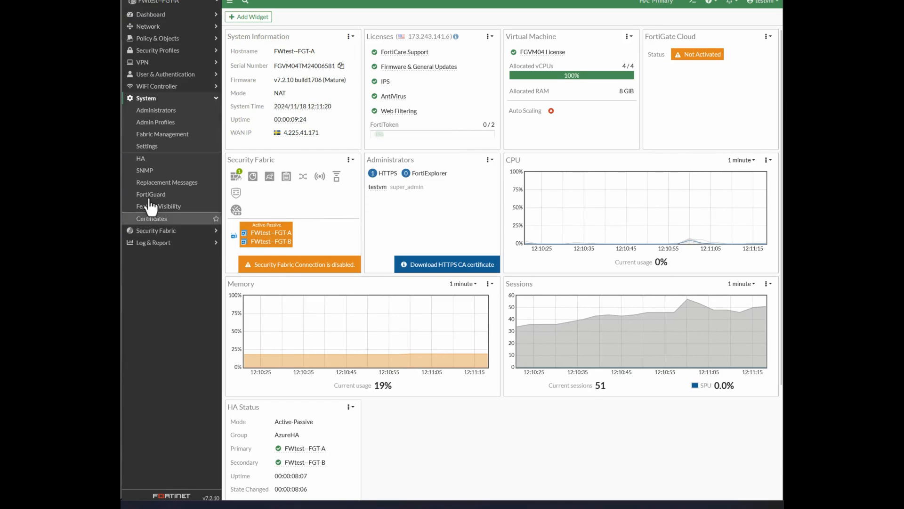
left_click(141, 158)
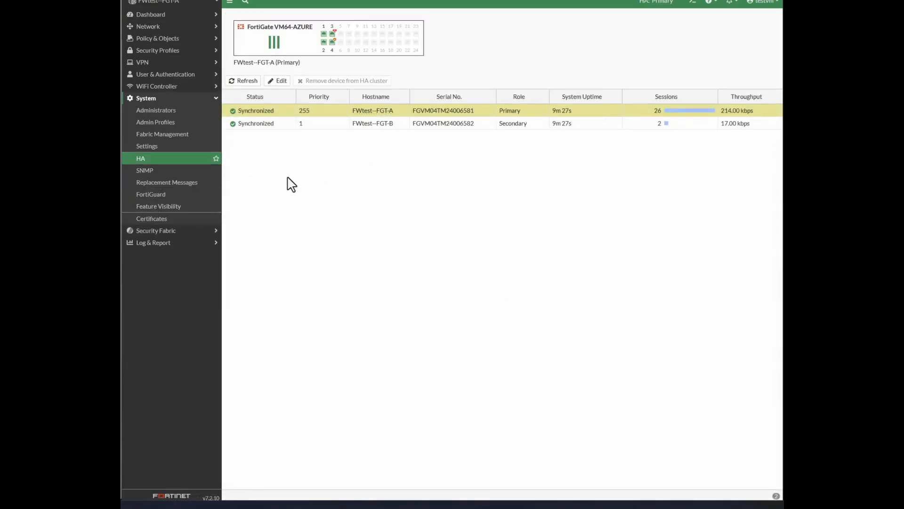
mouse_move(332, 33)
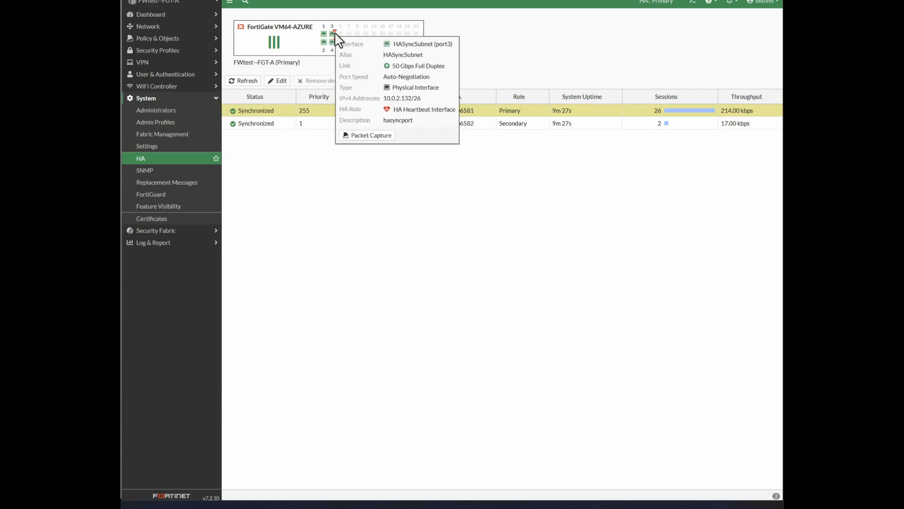
mouse_move(333, 41)
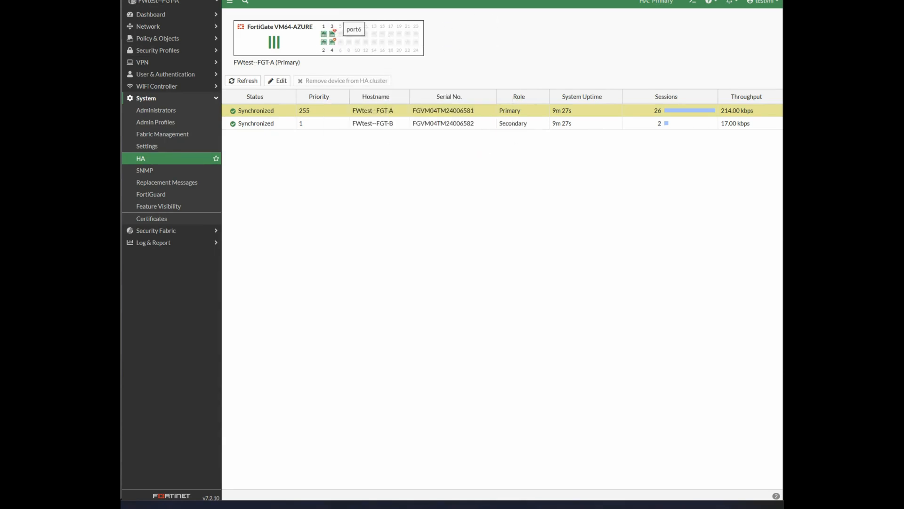
left_click(148, 25)
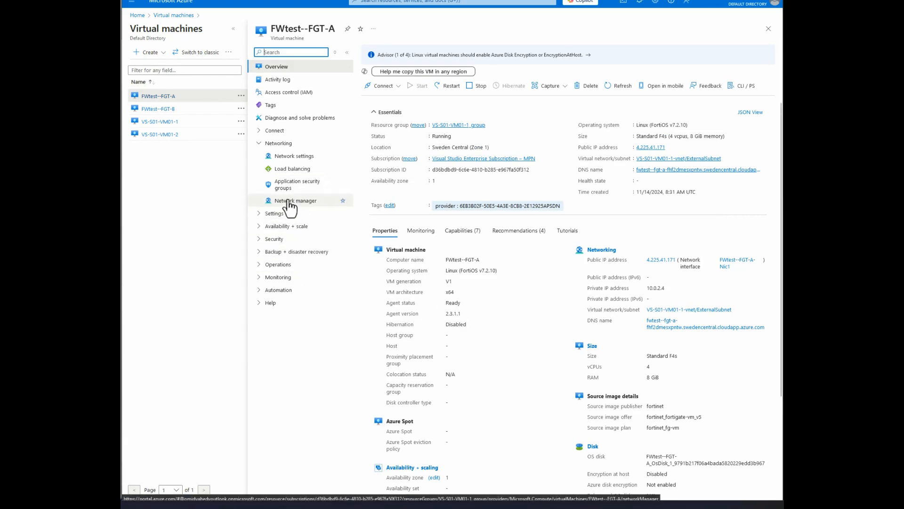
- Select Nic1 in FWtest--FGT-A's network settings, showing public 4.225.41.171 and private 10.0.2.4
left_click(295, 156)
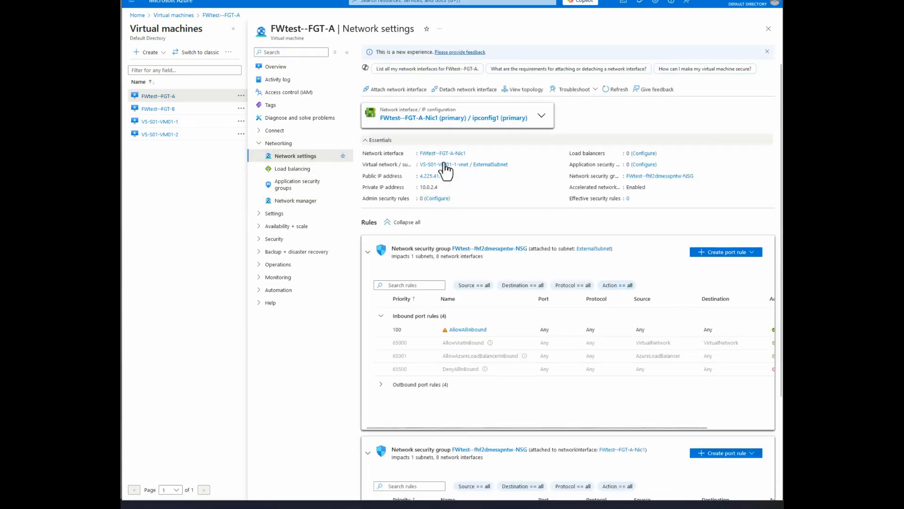
left_click(541, 115)
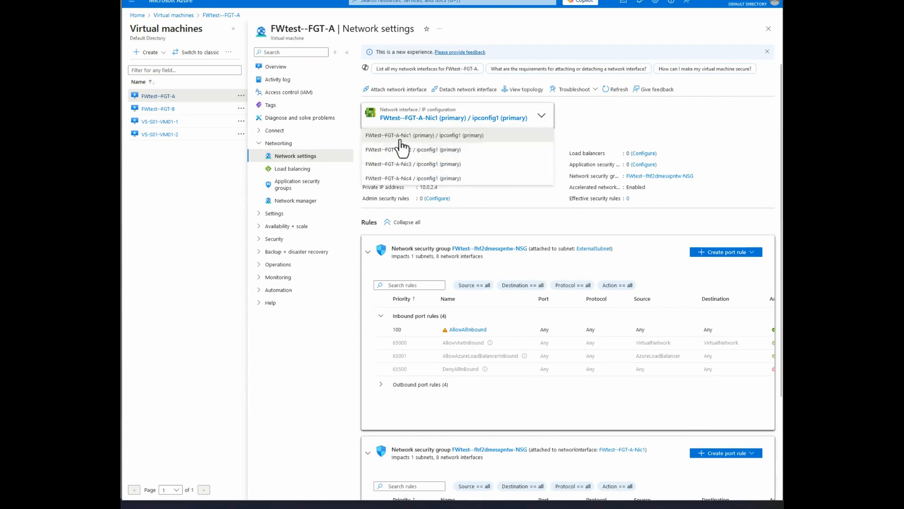
left_click(424, 135)
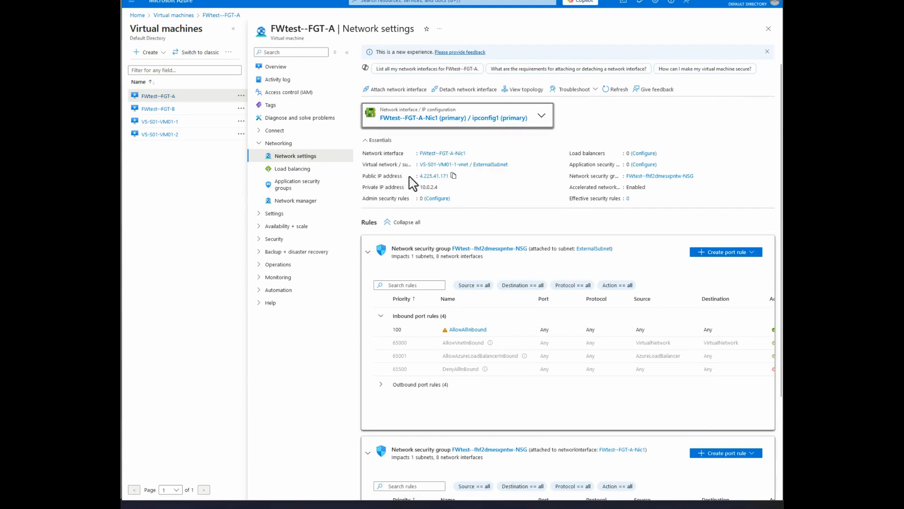
mouse_move(444, 188)
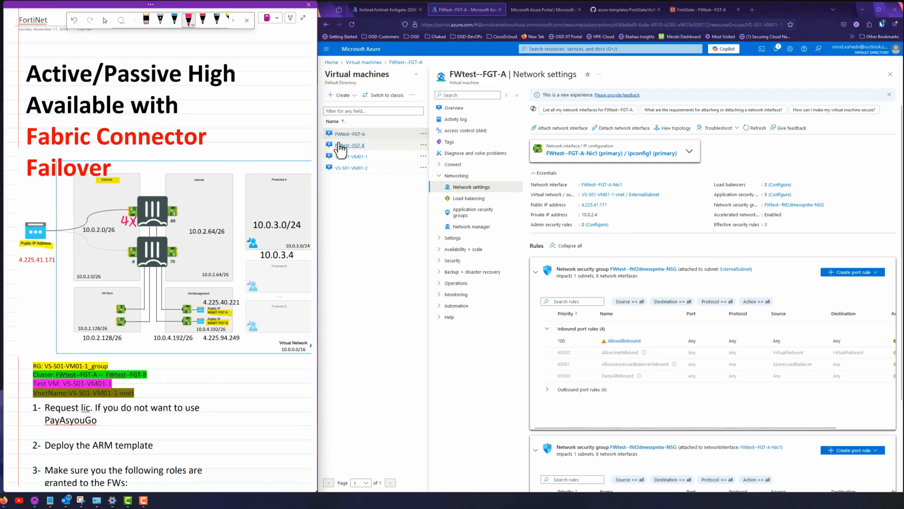
- Check FGT-B and FGT-A NIC private IPs and mark .68, .5 and .69 on the diagram
left_click(351, 145)
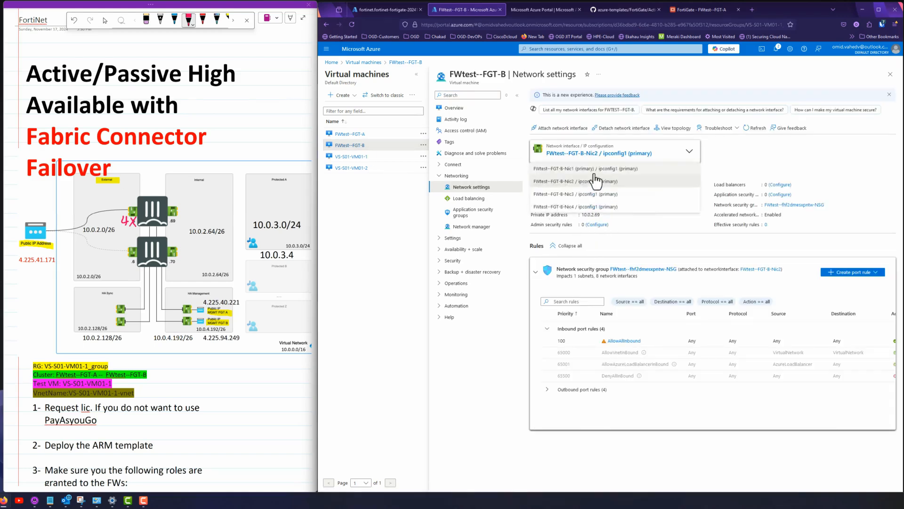
left_click(577, 168)
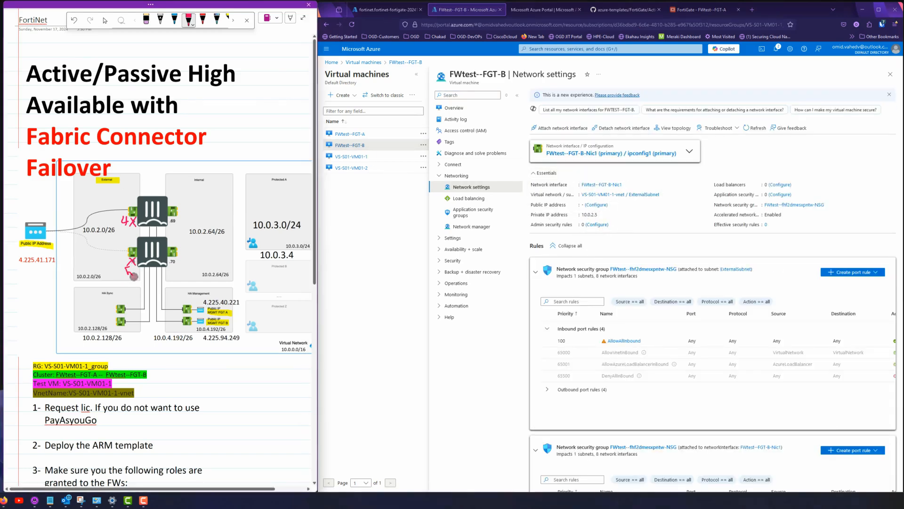
left_click(690, 152)
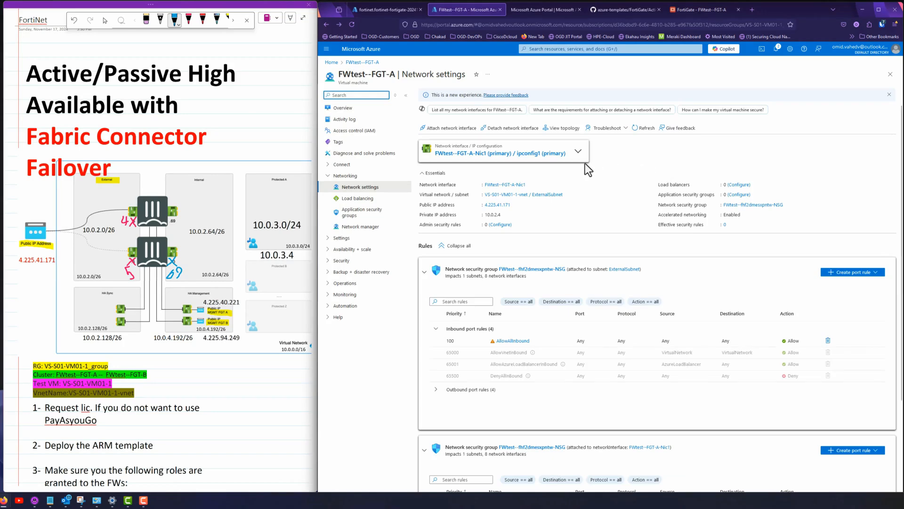
left_click(577, 151)
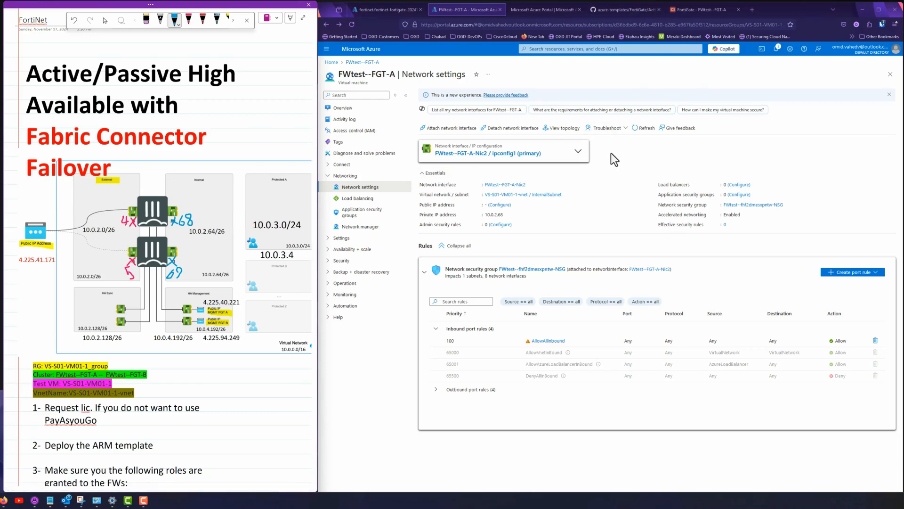
left_click(699, 9)
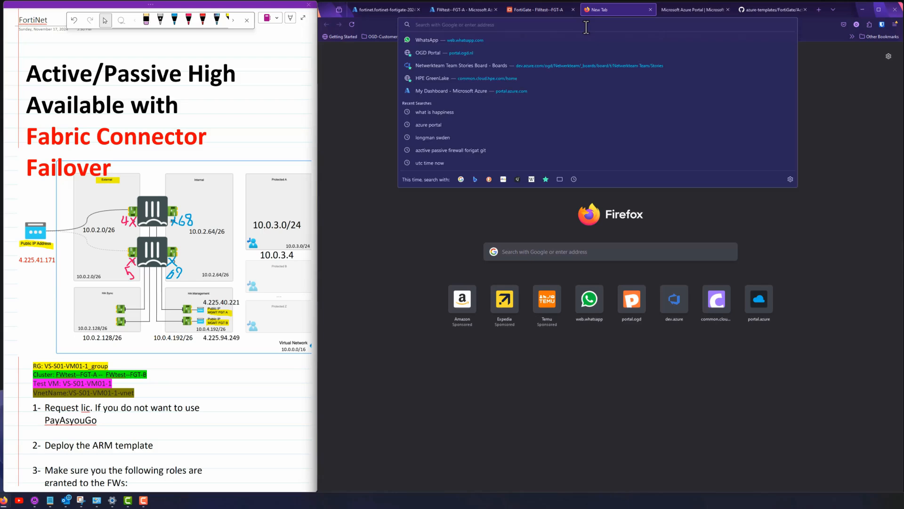
type("4.225.40.221")
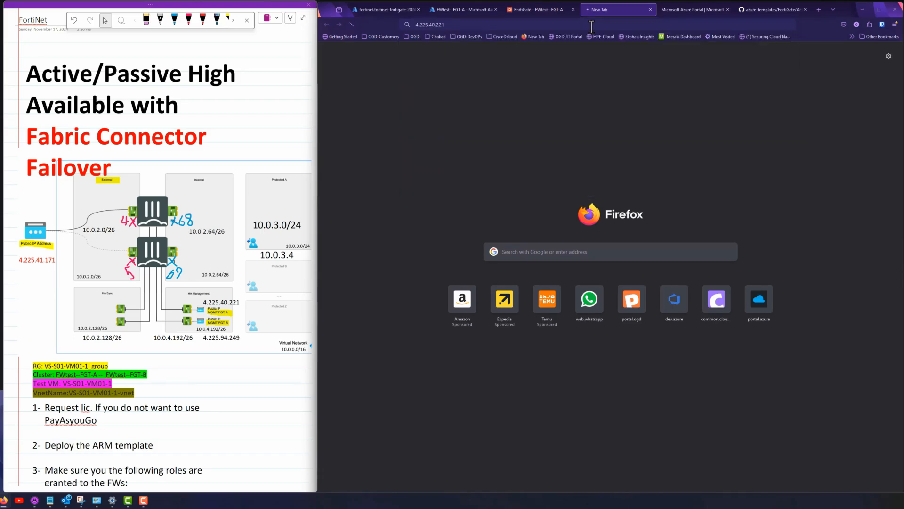
left_click(420, 9)
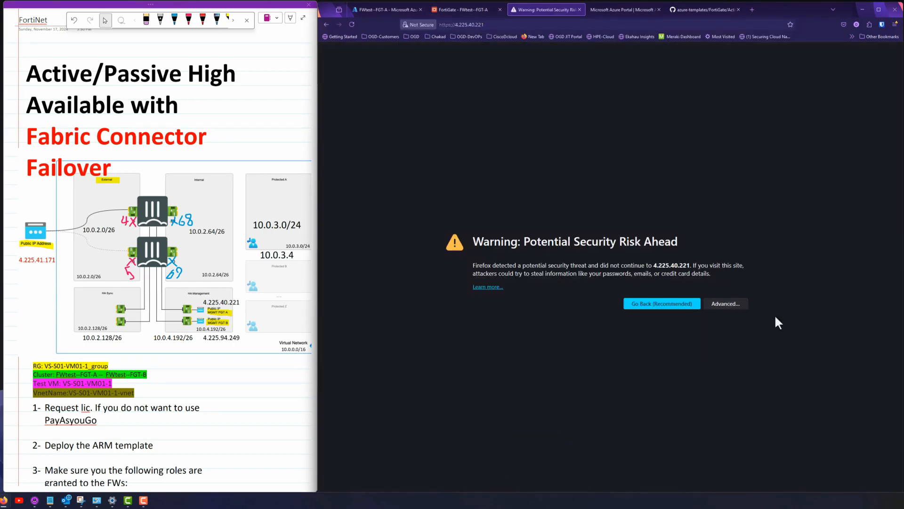
left_click(725, 303)
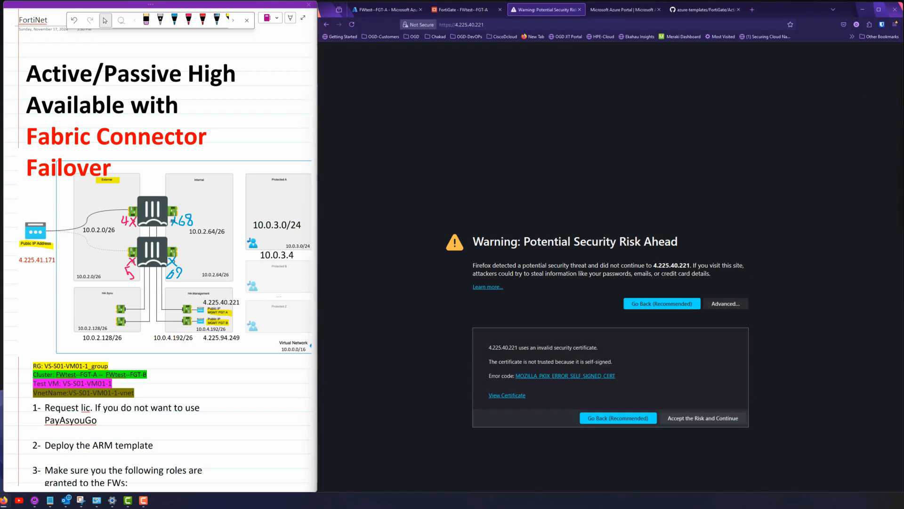
left_click(702, 417)
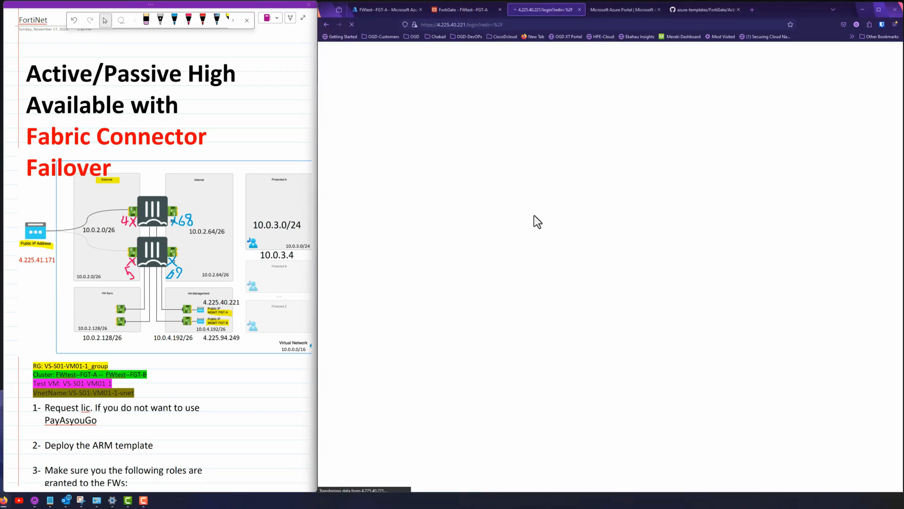
type("testvm")
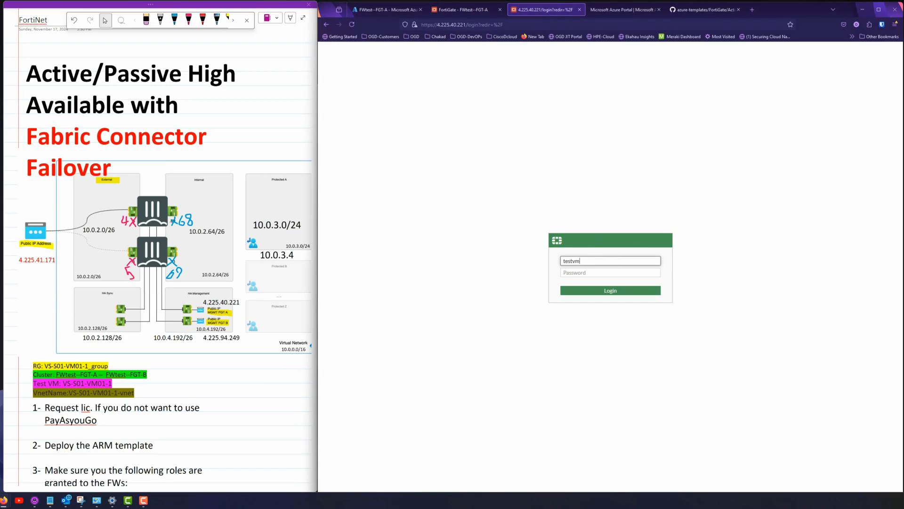
left_click(609, 290)
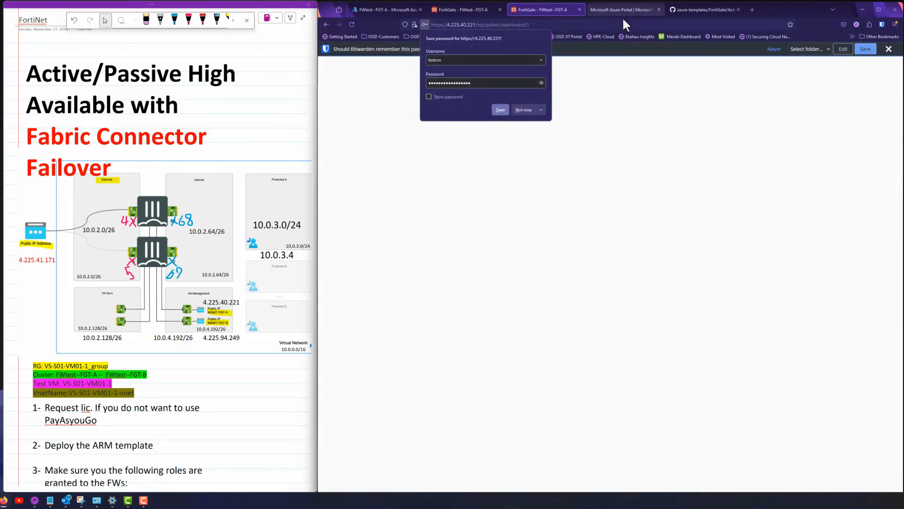
- Log in to the second firewall at 4.225.94.249 in a new tab
left_click(523, 110)
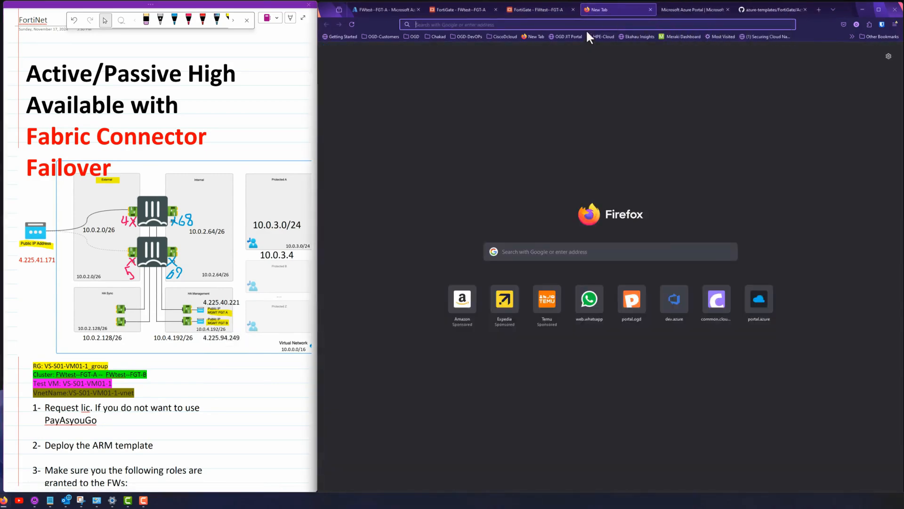
type("4.225.94.249/login?redir=%2F")
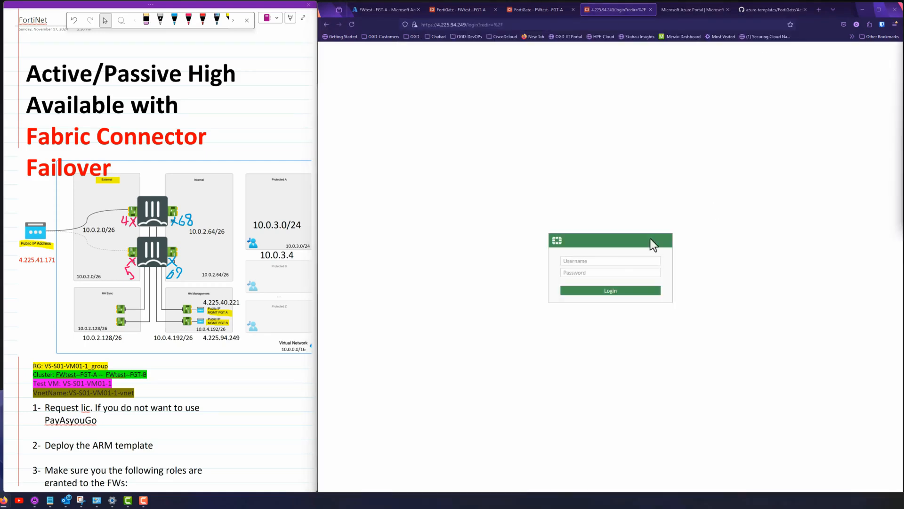
type("testvm")
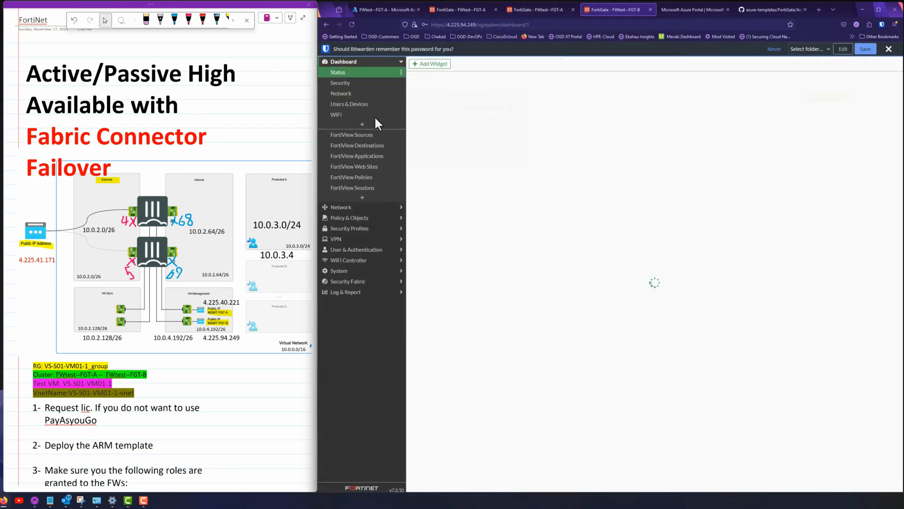
left_click(340, 93)
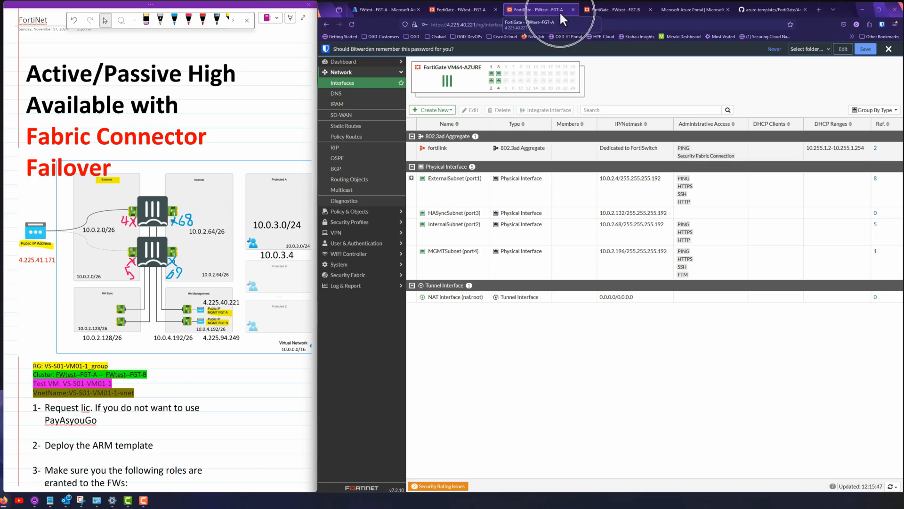
mouse_move(899, 53)
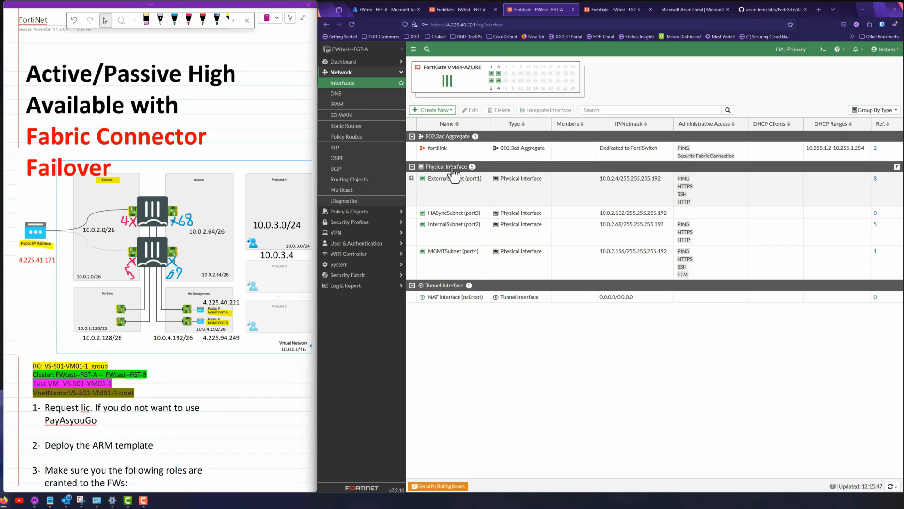
mouse_move(441, 193)
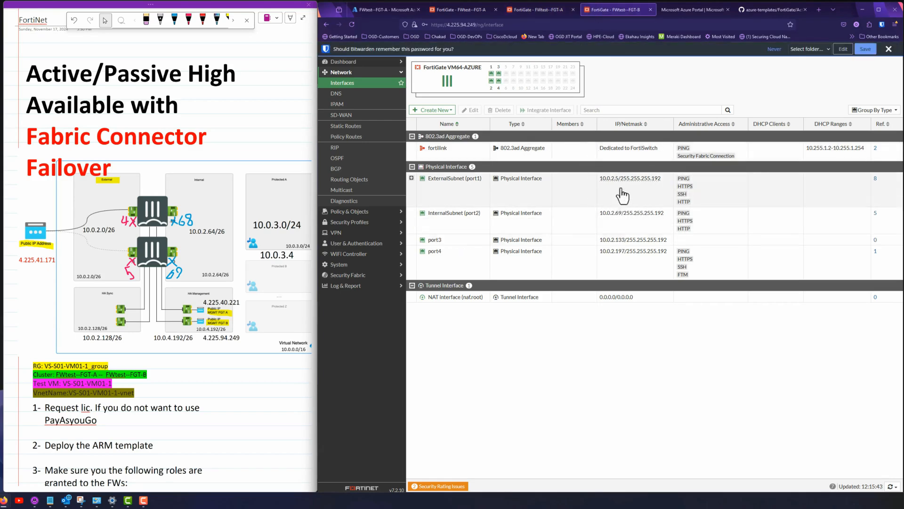
- Compare FGT-A and FGT-B interface IPs (10.0.2.4 vs 10.0.2.5, .68 vs .69, .132 vs .133)
left_click(540, 10)
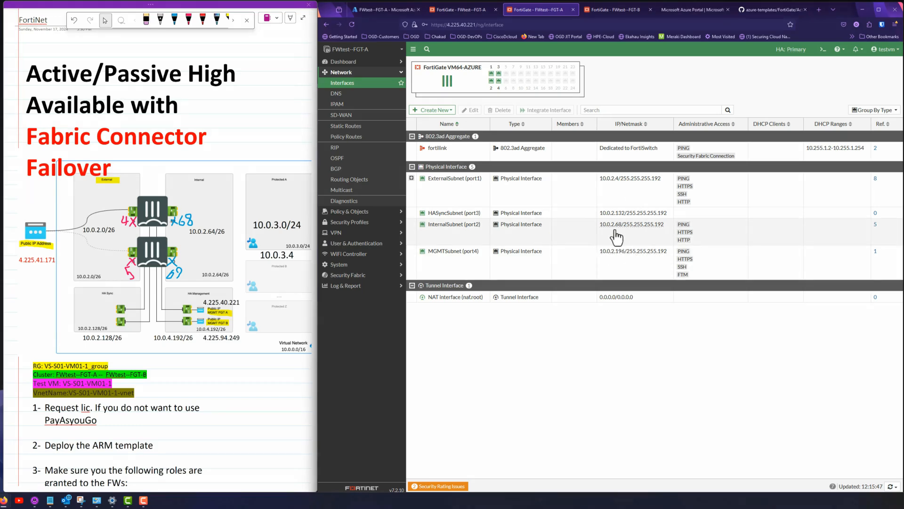
left_click(614, 9)
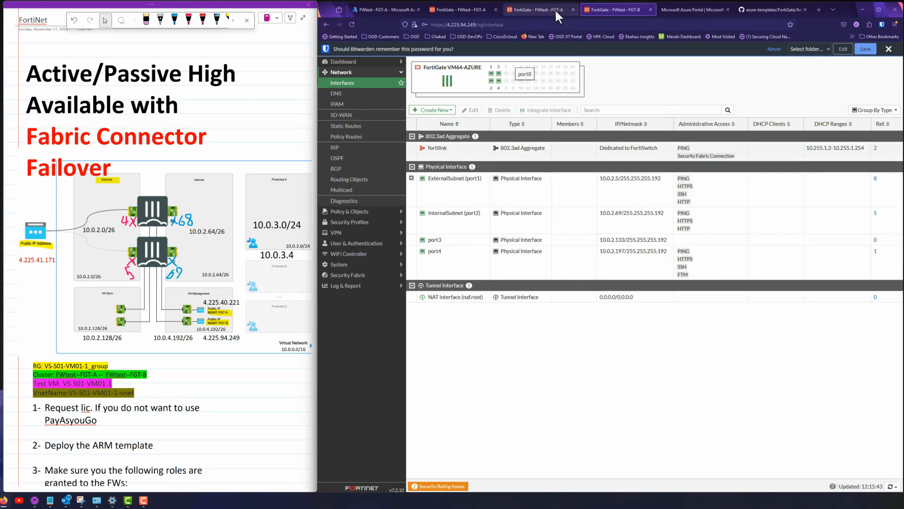
left_click(540, 10)
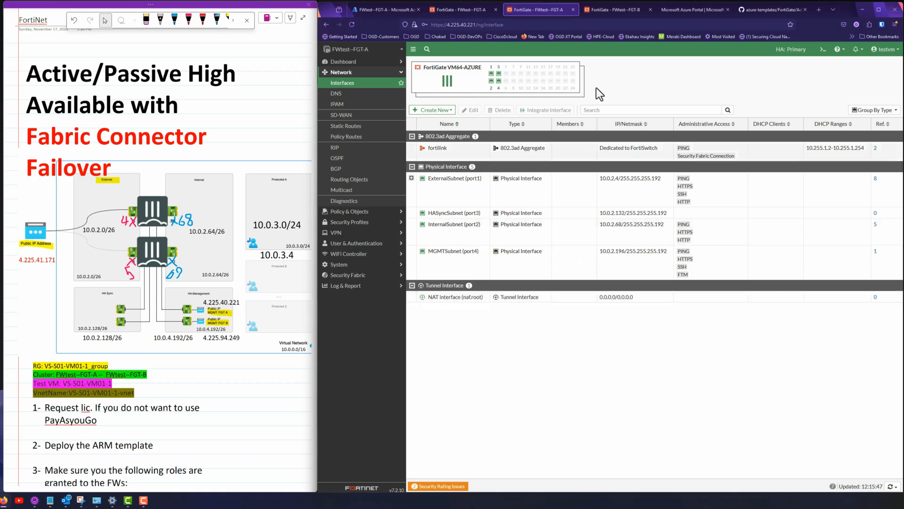
mouse_move(610, 49)
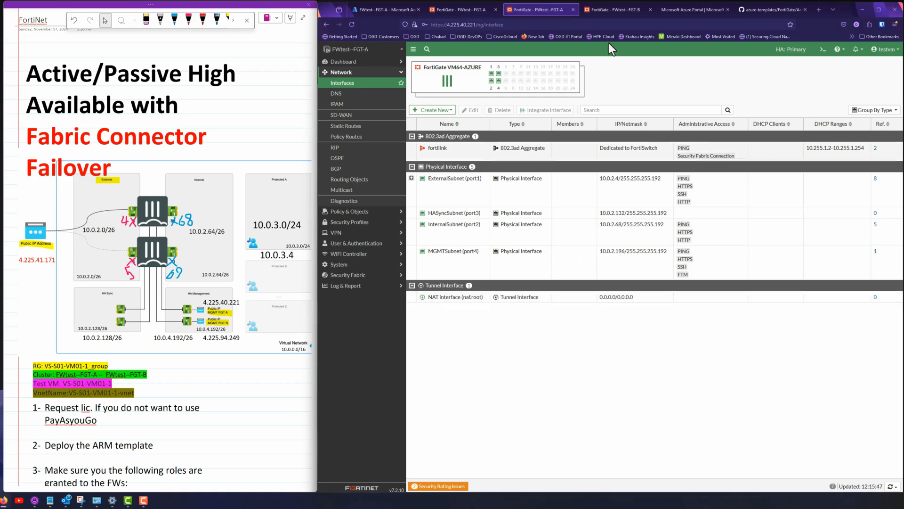
mouse_move(610, 81)
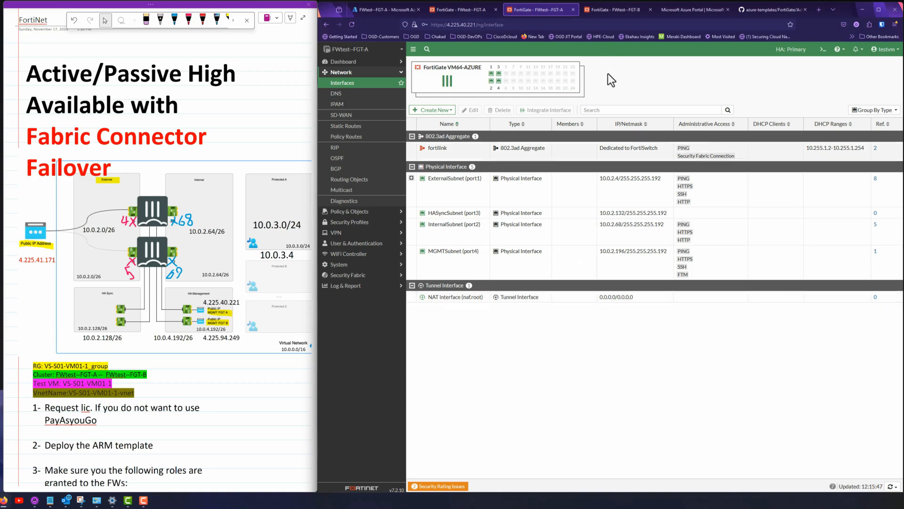
left_click(616, 9)
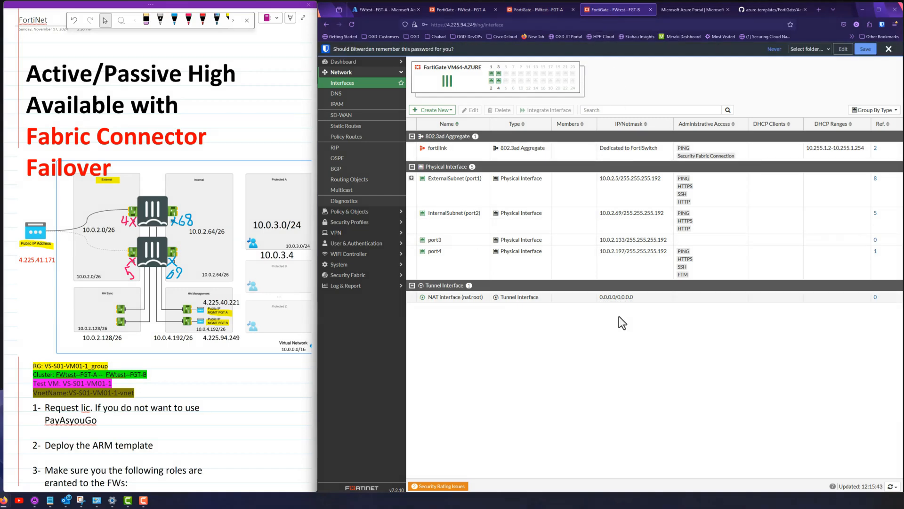
mouse_move(362, 222)
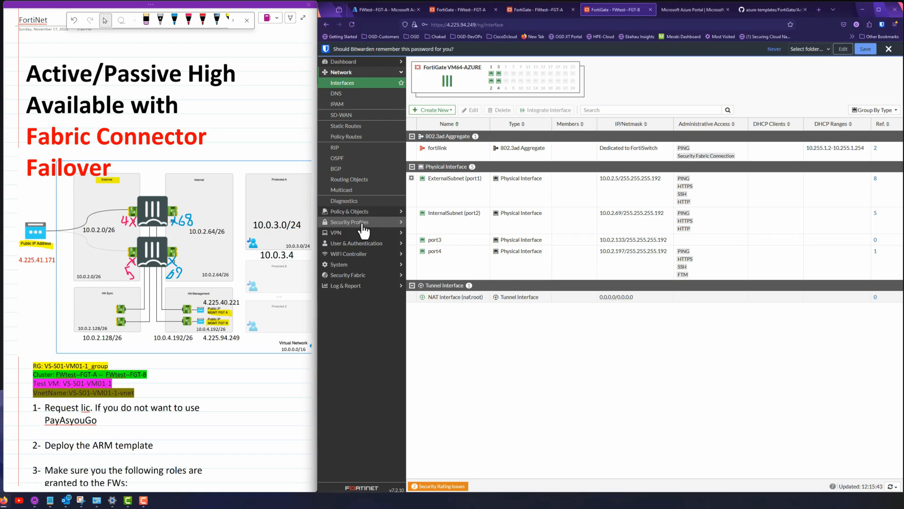
mouse_move(398, 242)
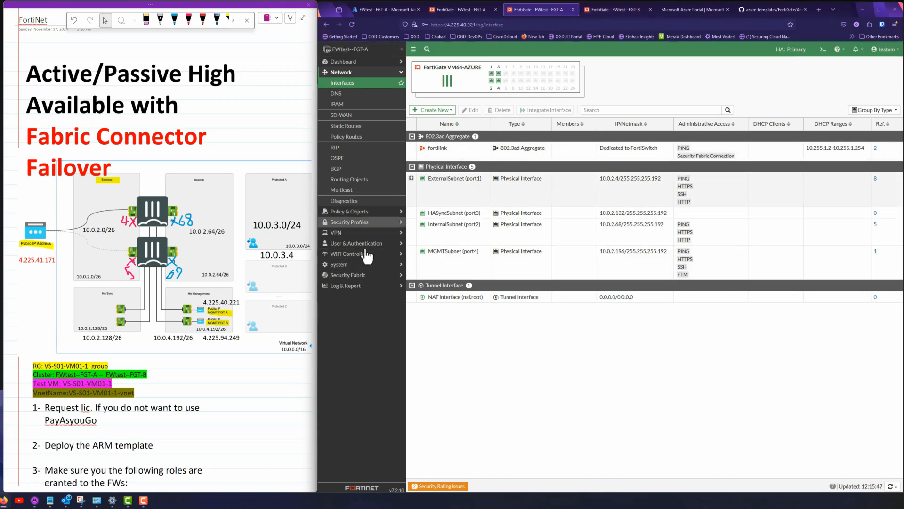
left_click(341, 72)
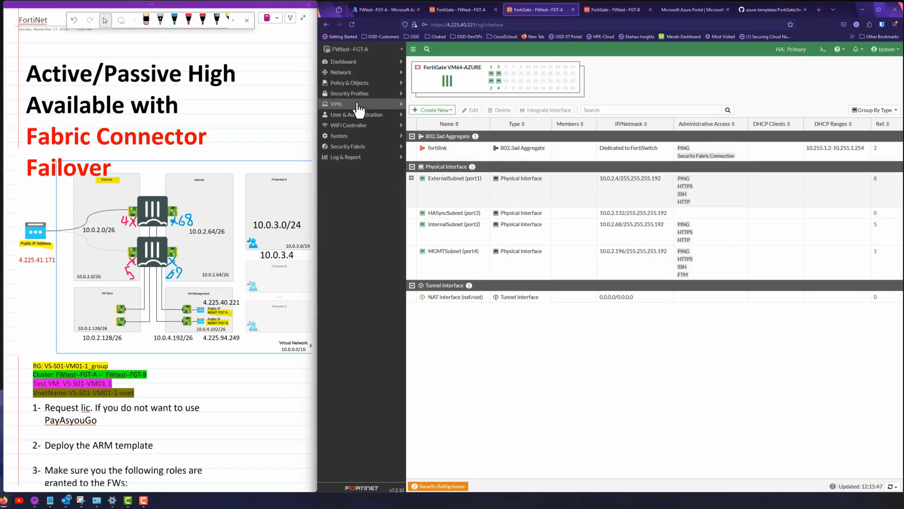
- Expand the ExternalSubnet (port1) → InternalSubnet (port2) policies to show RDPext-to-int
left_click(348, 92)
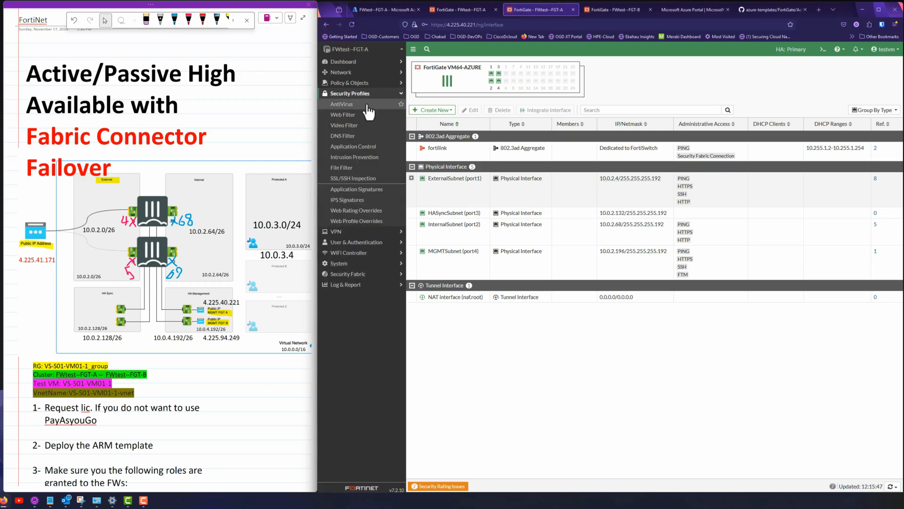
left_click(349, 83)
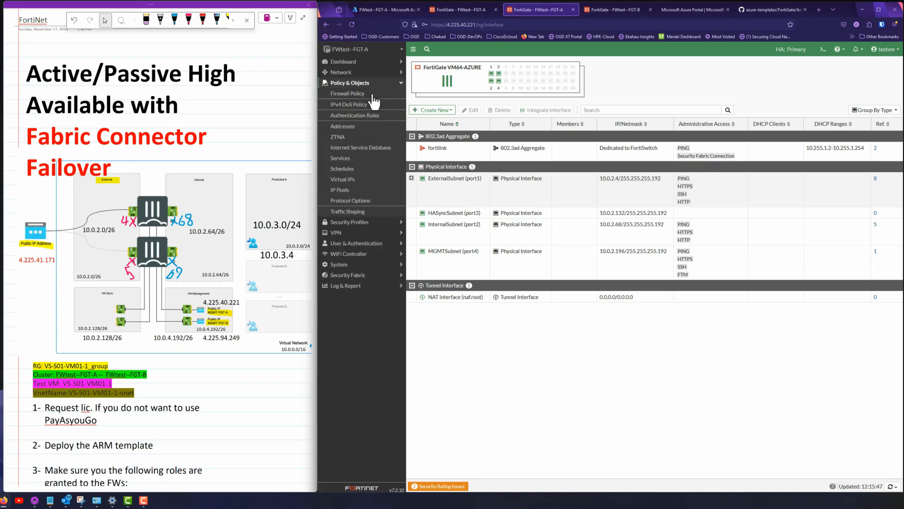
left_click(347, 93)
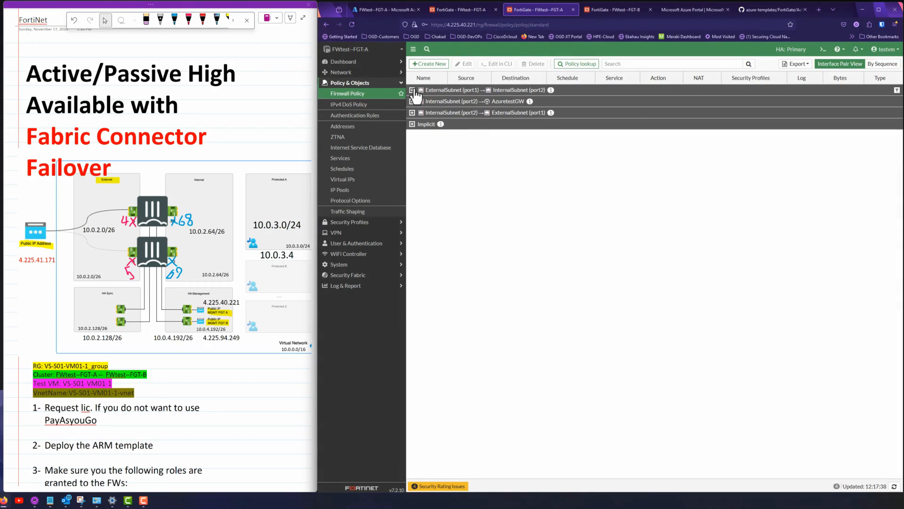
left_click(411, 90)
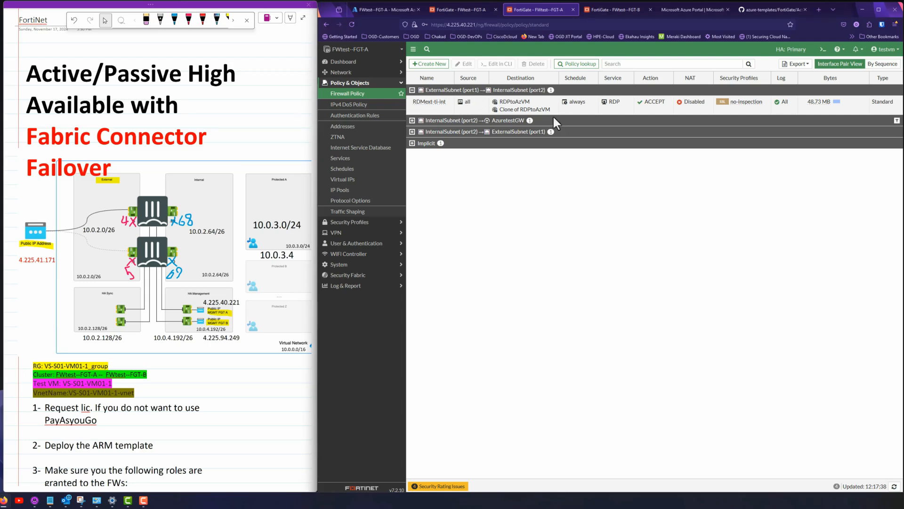
mouse_move(513, 101)
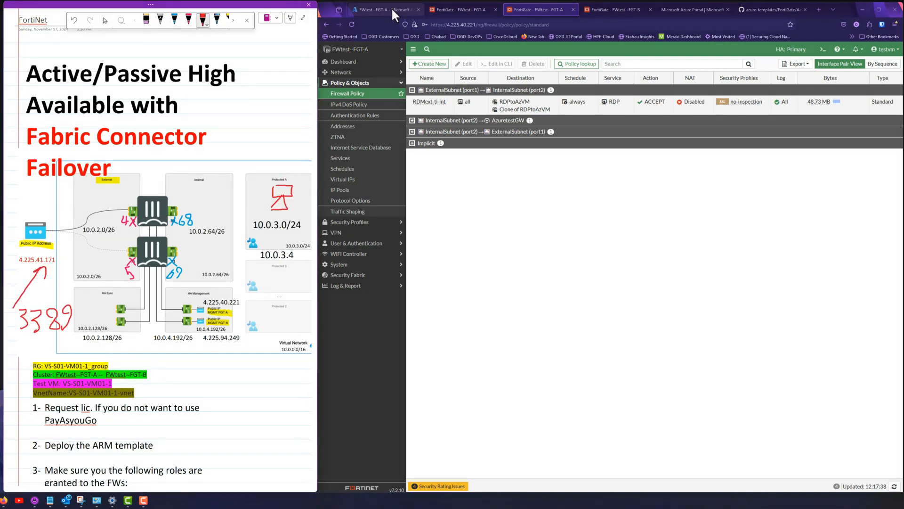
- Confirm on its Overview that test VM VS-S01-VM01-1 has private IP 10.0.3.4, then return to FortiGate
left_click(383, 10)
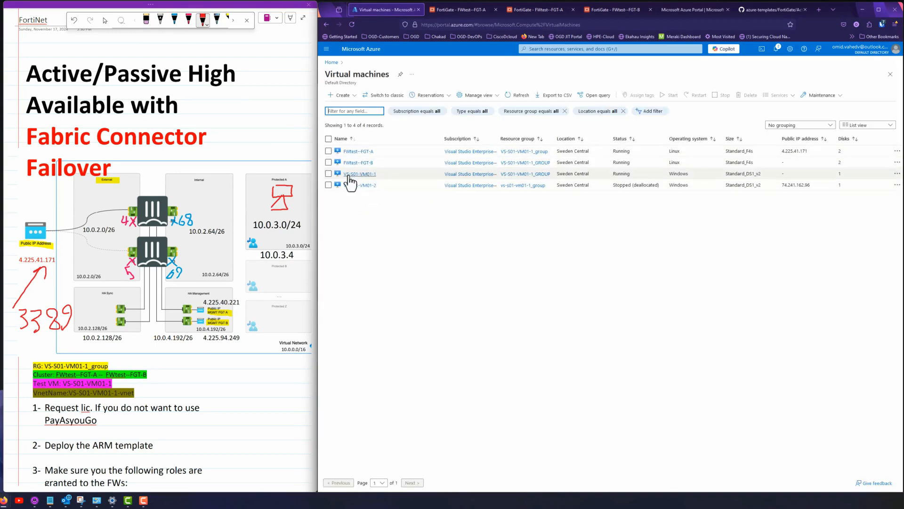
mouse_move(367, 183)
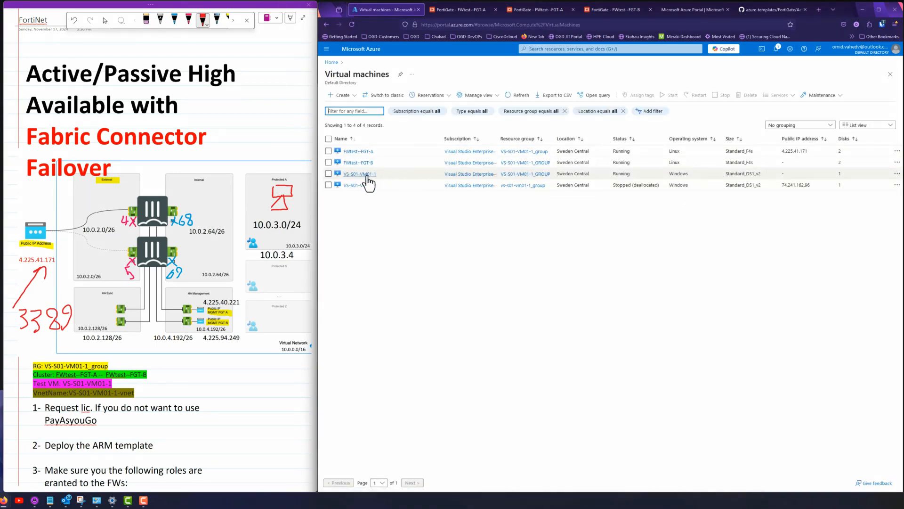
left_click(359, 174)
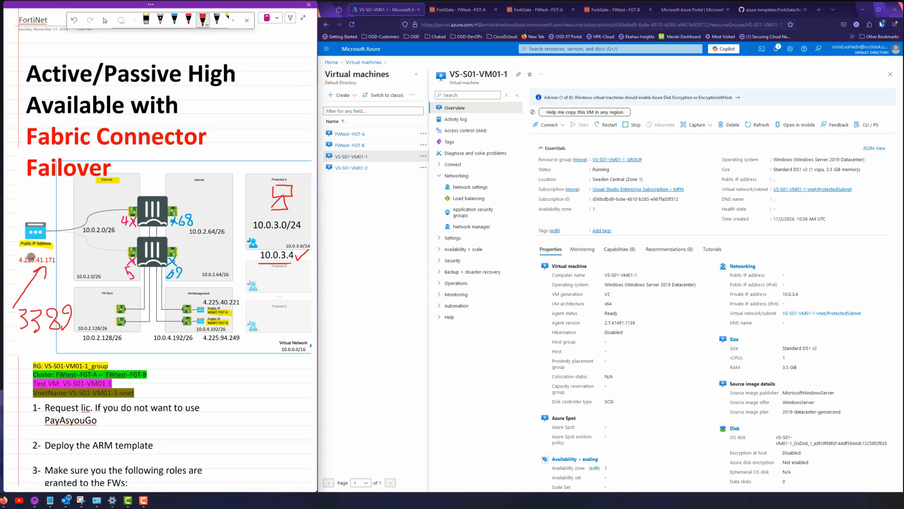
left_click(539, 9)
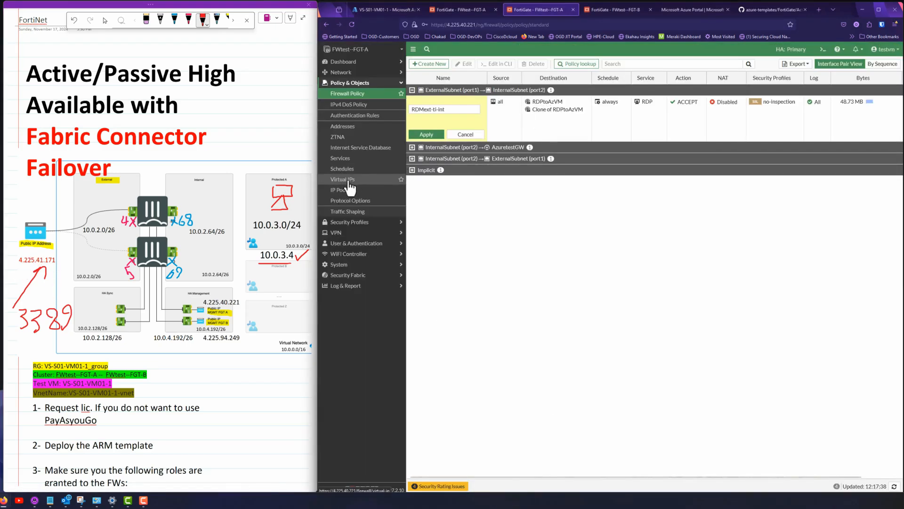
- Inspect the RDPtoAzVM virtual IPs mapping 10.0.2.4 and 10.0.2.5 TCP 3389 to 10.0.3.4
left_click(342, 179)
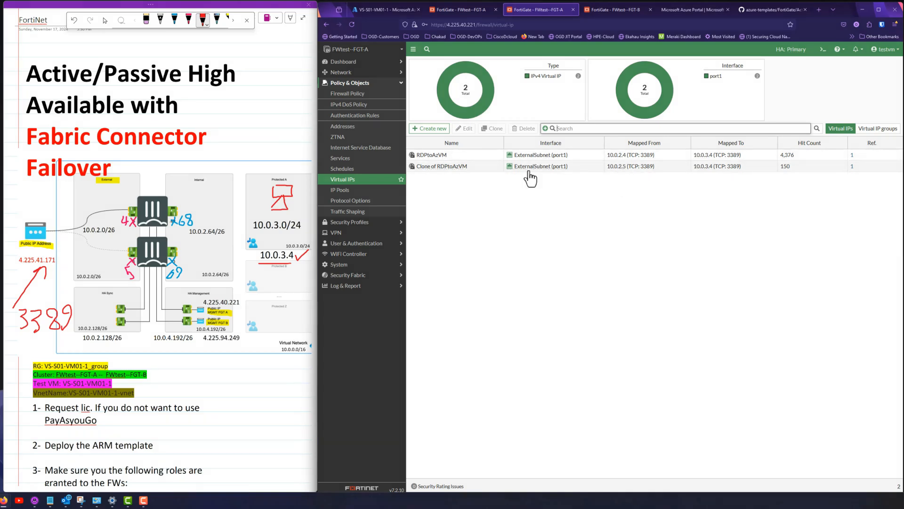
mouse_move(619, 229)
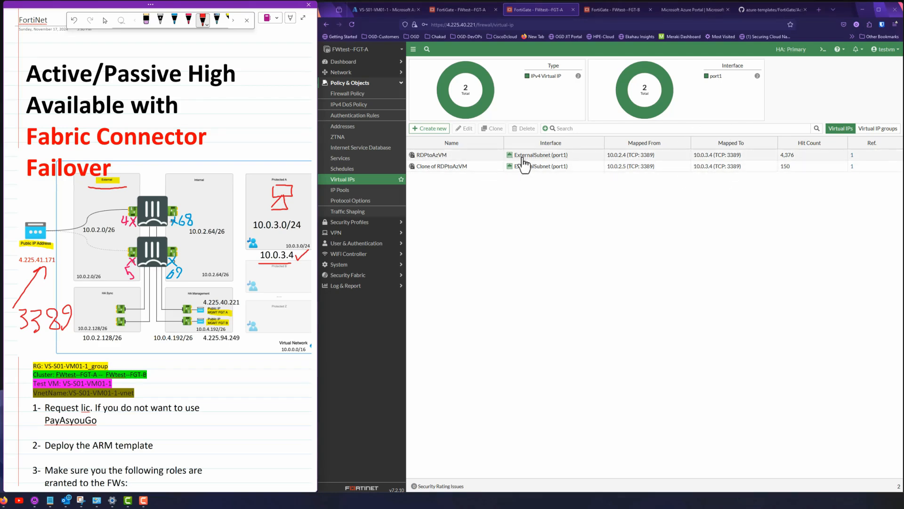
mouse_move(716, 166)
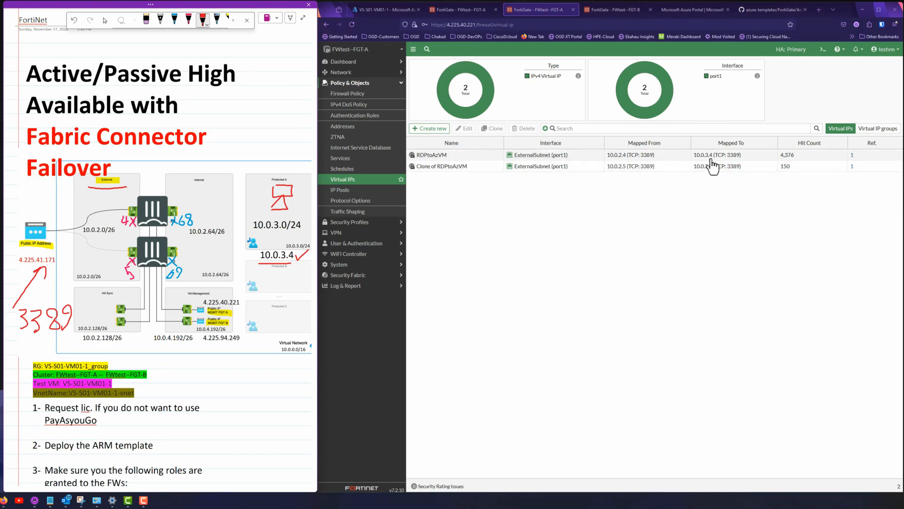
mouse_move(709, 173)
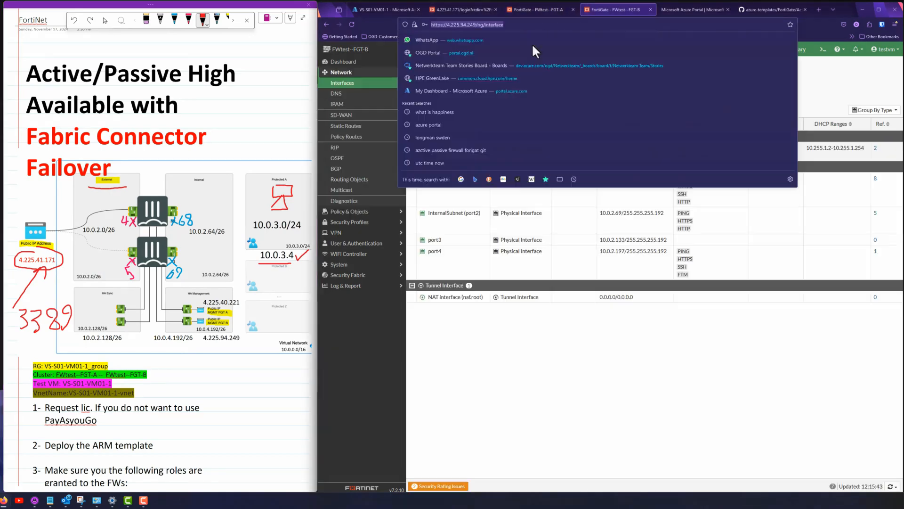
- View FWtest--FGT-A's interfaces through 4.225.41.171, with port1 ExternalSubnet at 10.0.2.4
type("tes")
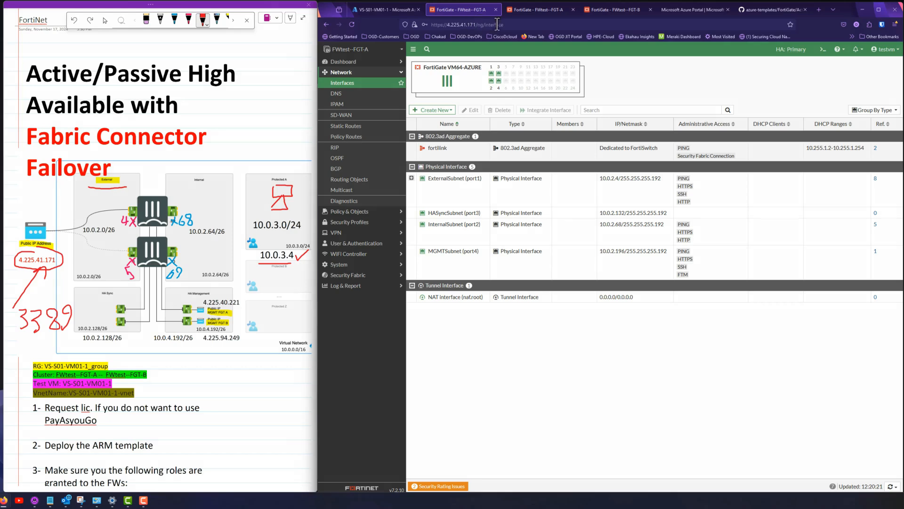
left_click(466, 24)
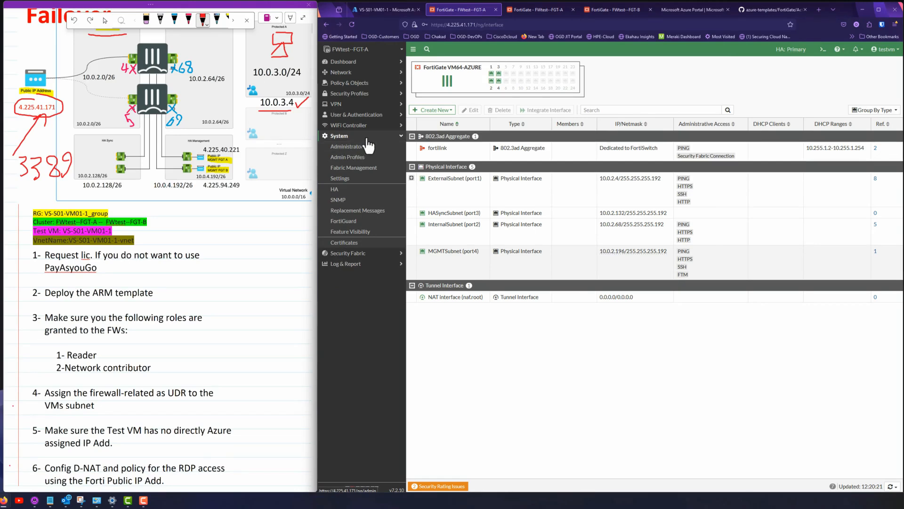
- Open the AzureSDN connector, which is Up with managed identity for VS-S01-VM01-1_group, and annotate the diagram
left_click(348, 146)
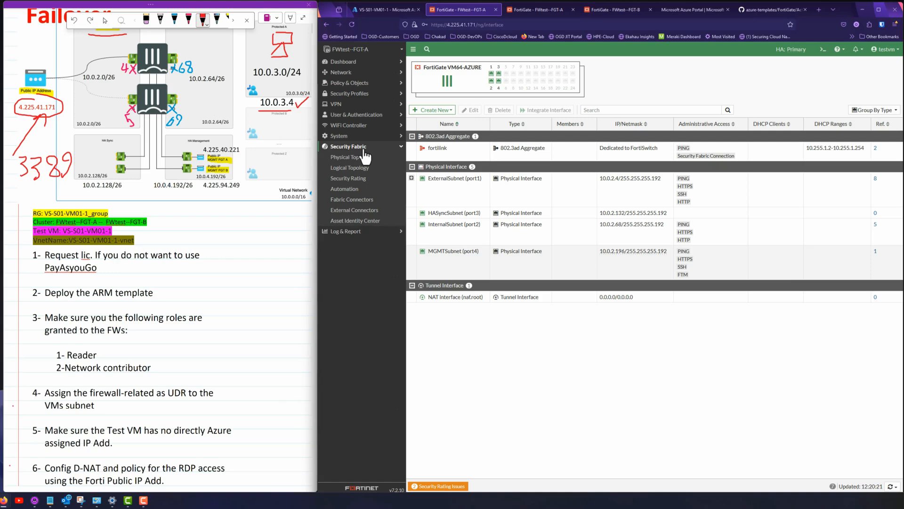
left_click(347, 146)
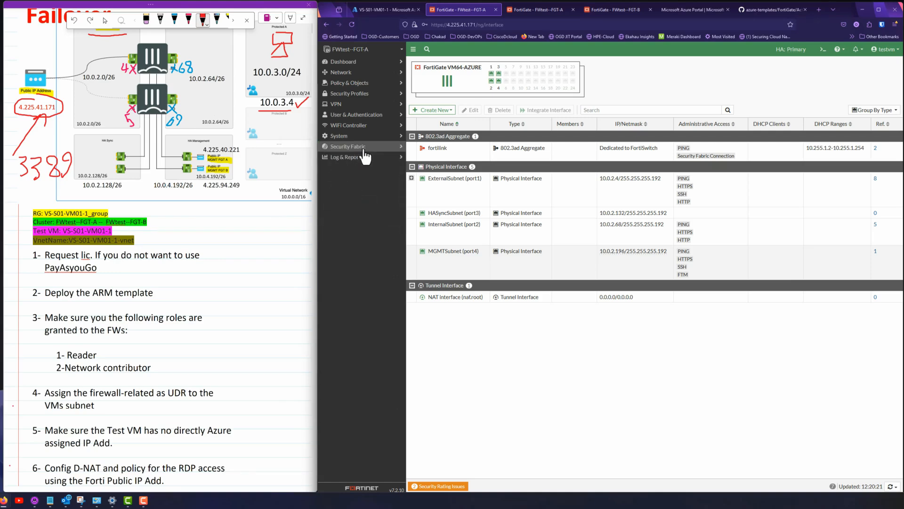
left_click(355, 209)
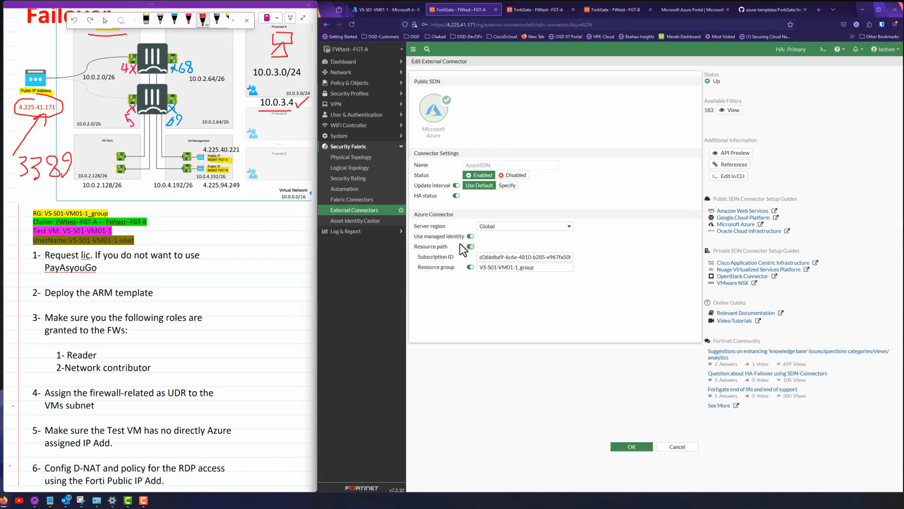
mouse_move(439, 248)
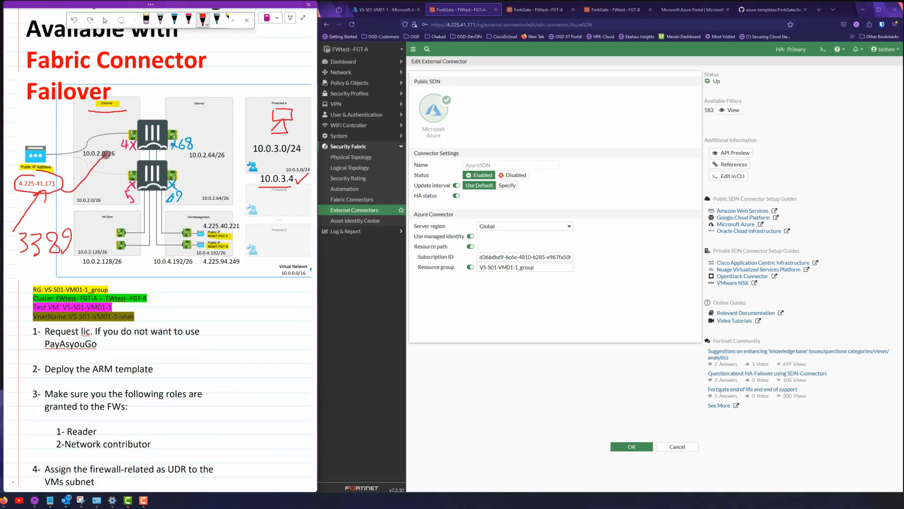
left_click_drag(75, 205, 118, 141)
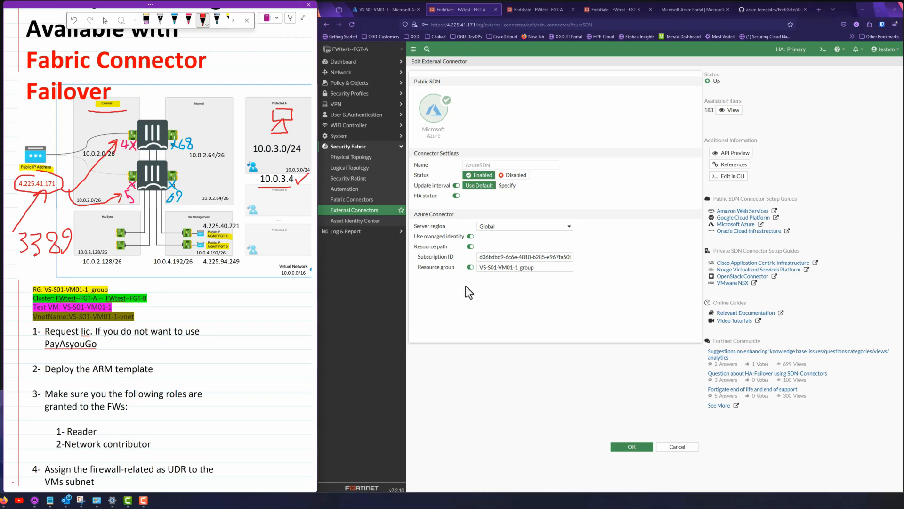
scroll("down", 3)
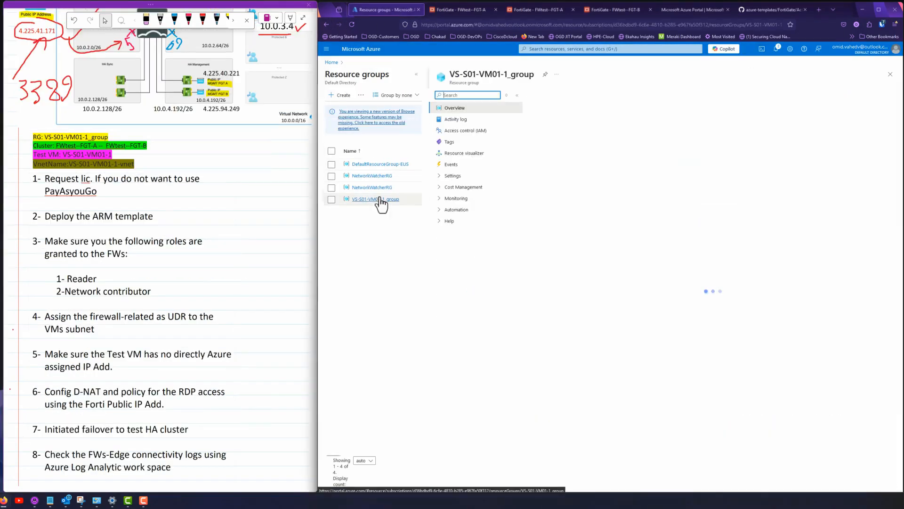
- Open the VS-S01-VM01-1_group resource group, then go to the Azure Home page
left_click(373, 199)
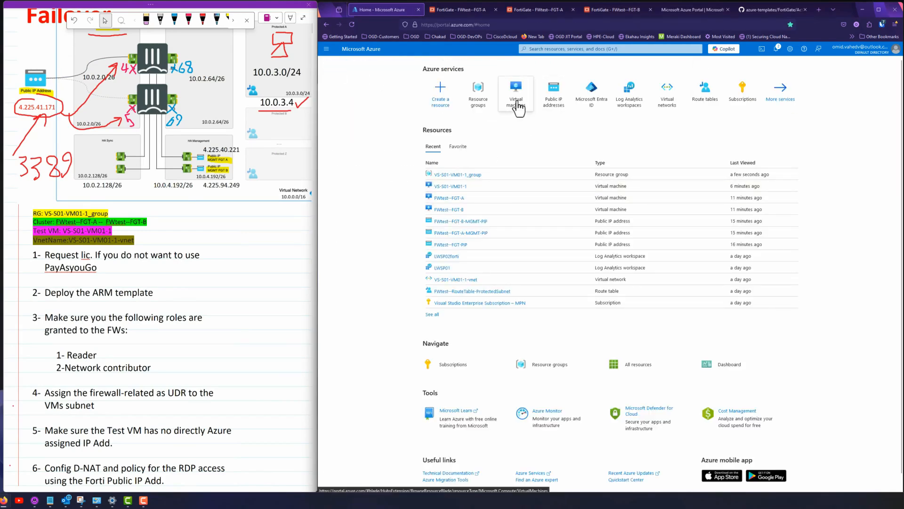
mouse_move(536, 119)
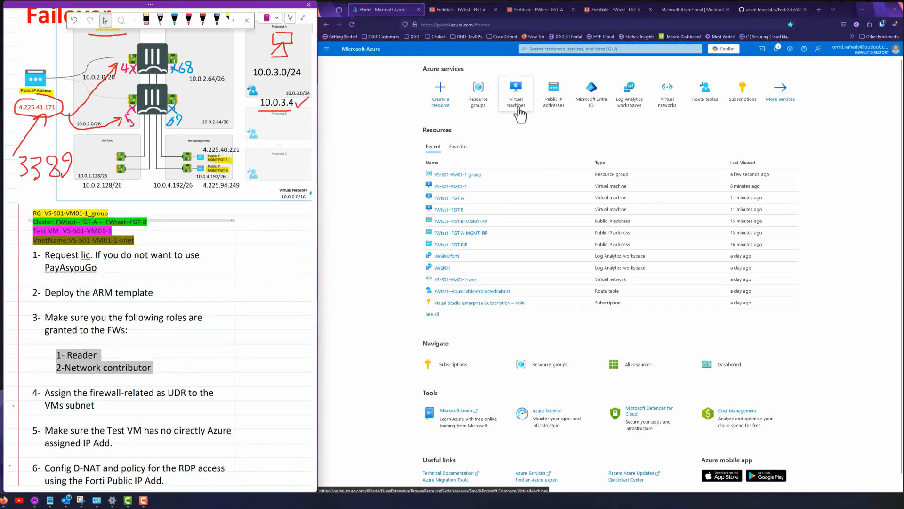
mouse_move(515, 92)
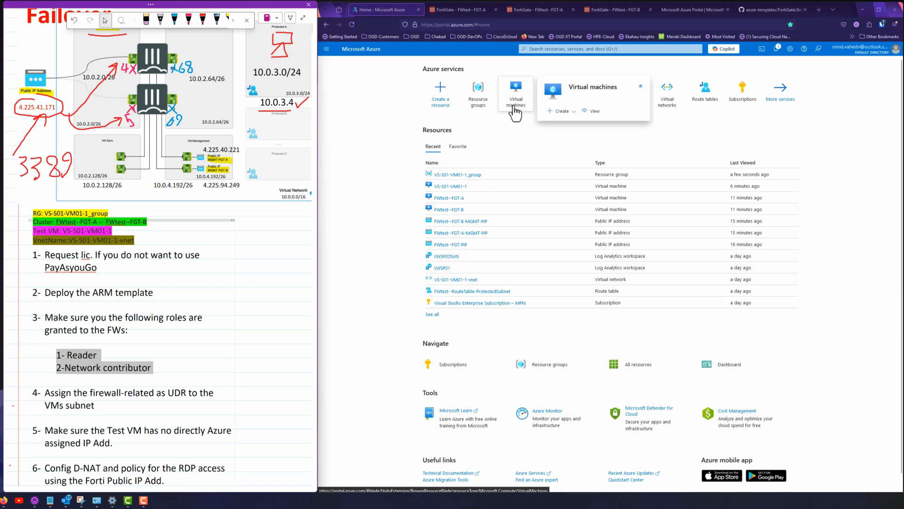
- Open FWtest--FGT-A from the list of four virtual machines
left_click(515, 89)
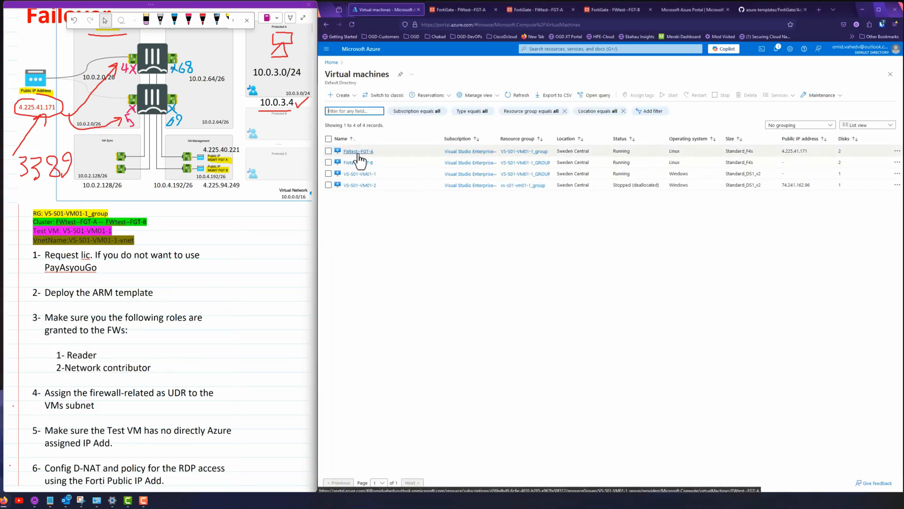
left_click(358, 151)
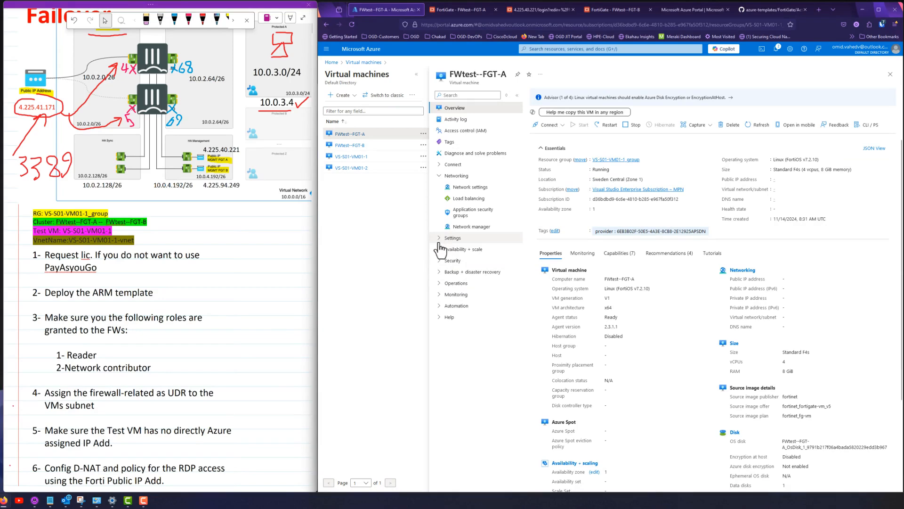
- Copy the FGT-A and FGT-B Identity object IDs into the notes, labelled FW-A and FW-B
left_click(452, 237)
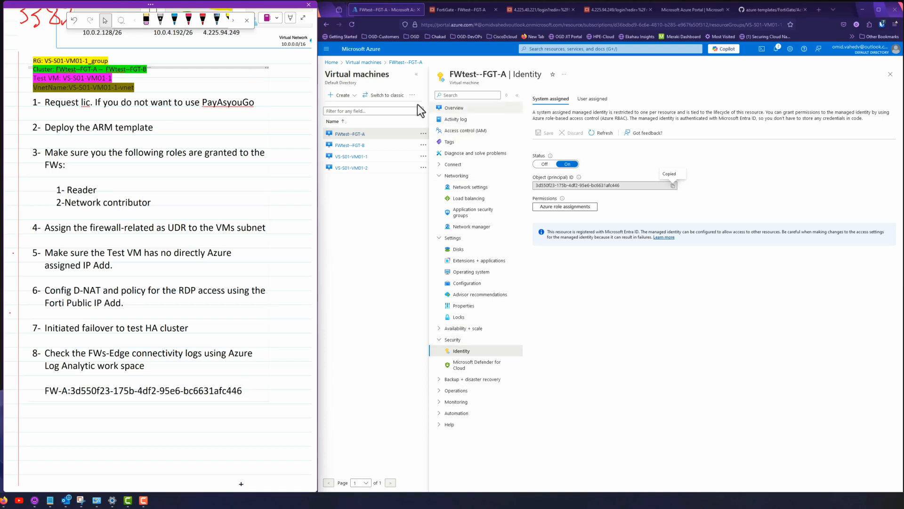
left_click(349, 144)
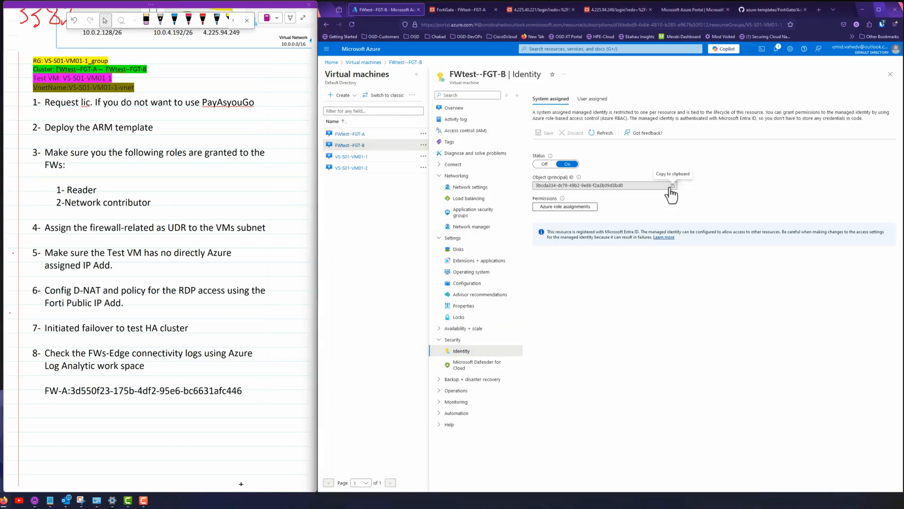
left_click(673, 185)
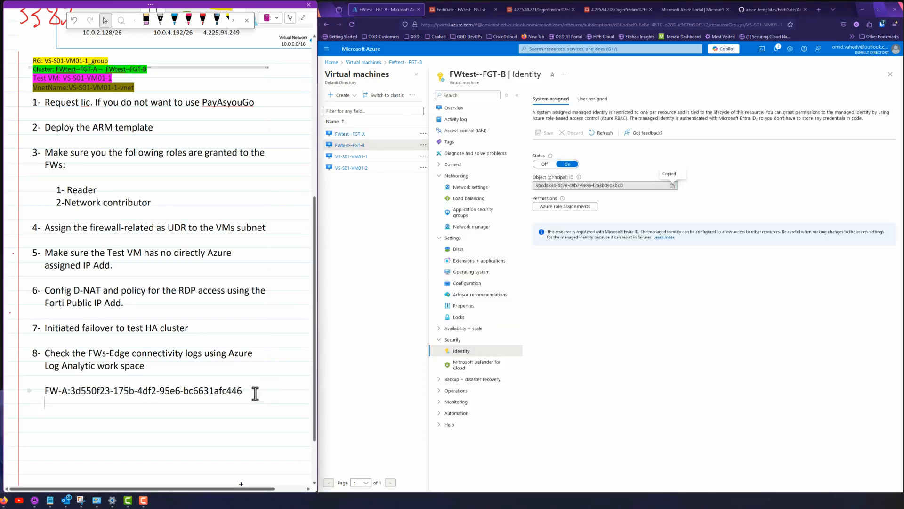
type("FW-")
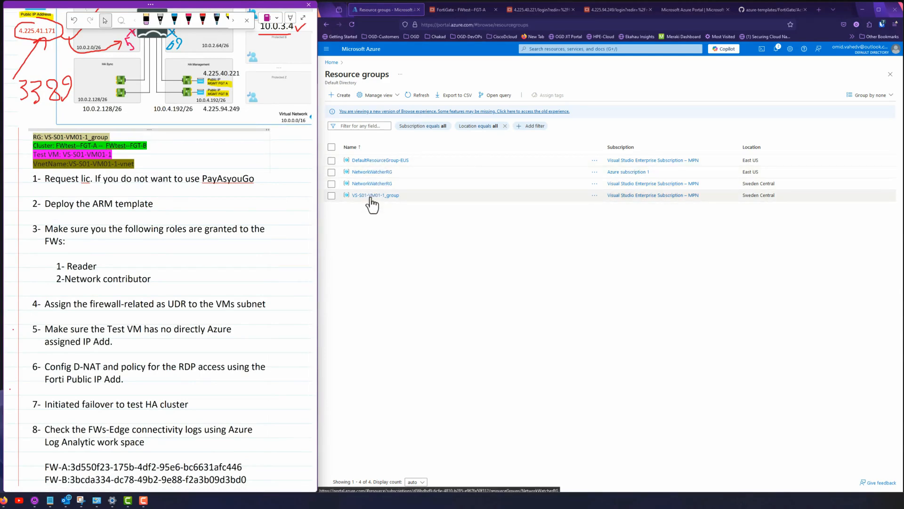
- Assign FWtest--FGT-A the Reader role on the VS-S01-VM01-1_group resource group
left_click(375, 195)
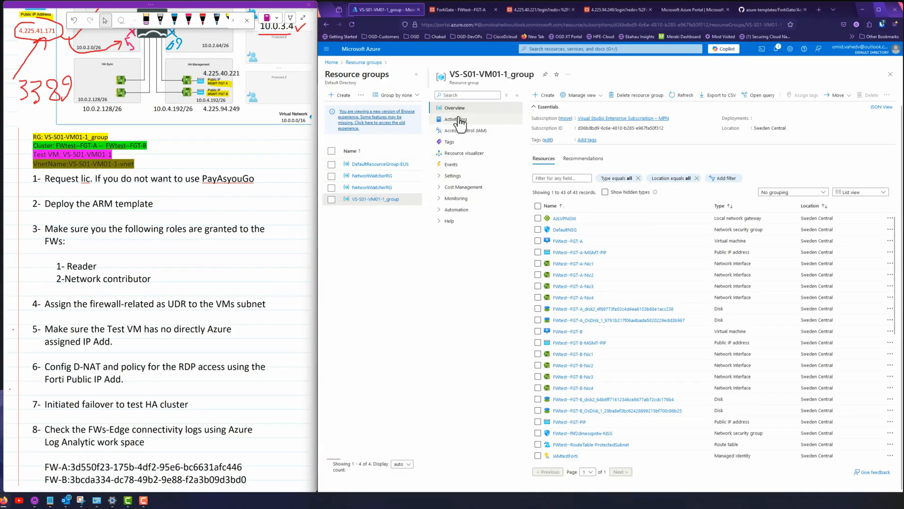
left_click(462, 130)
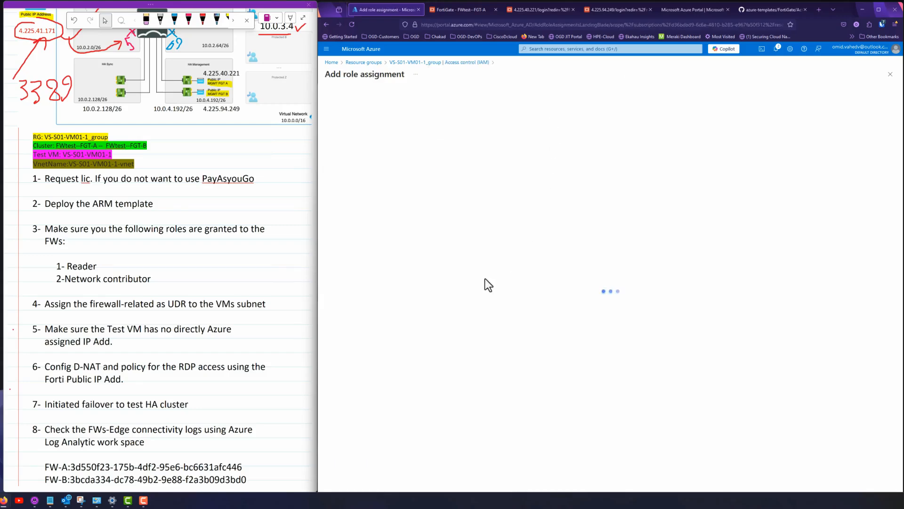
type("re")
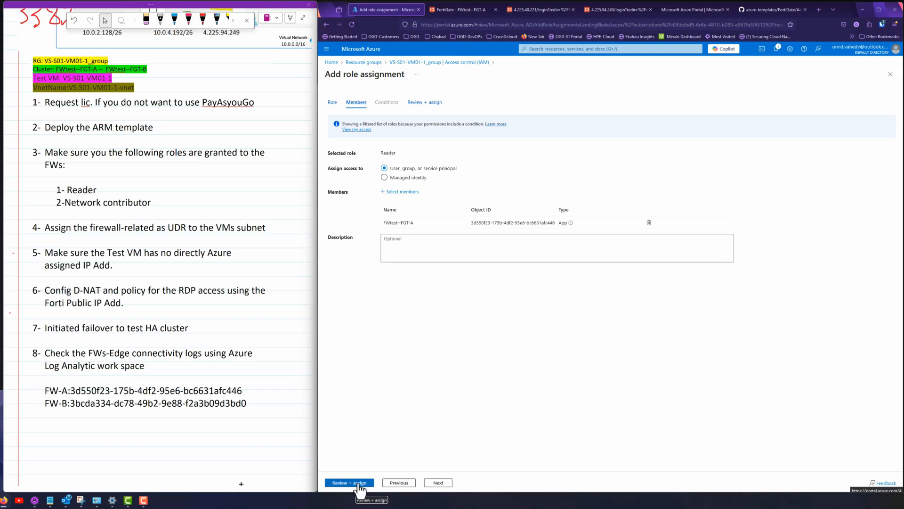
left_click(350, 483)
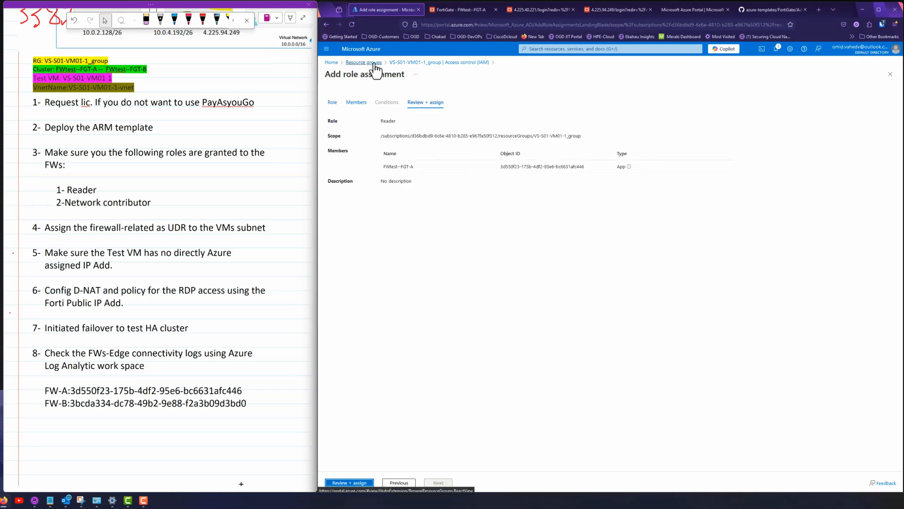
left_click(364, 62)
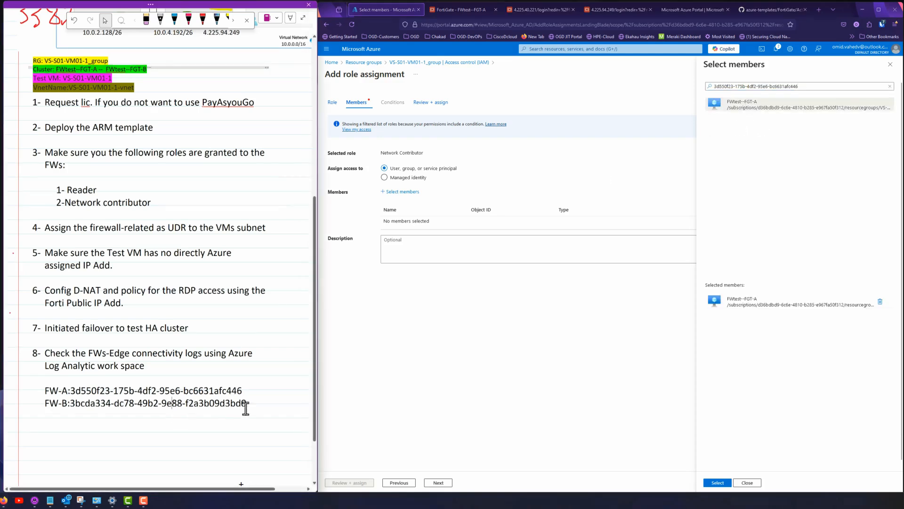
- Assign FWtest--FGT-B Network Contributor using object ID 3bcda334-dc78-49b2-9e88-f2a3b09d3bd0
left_click_drag(69, 403, 246, 403)
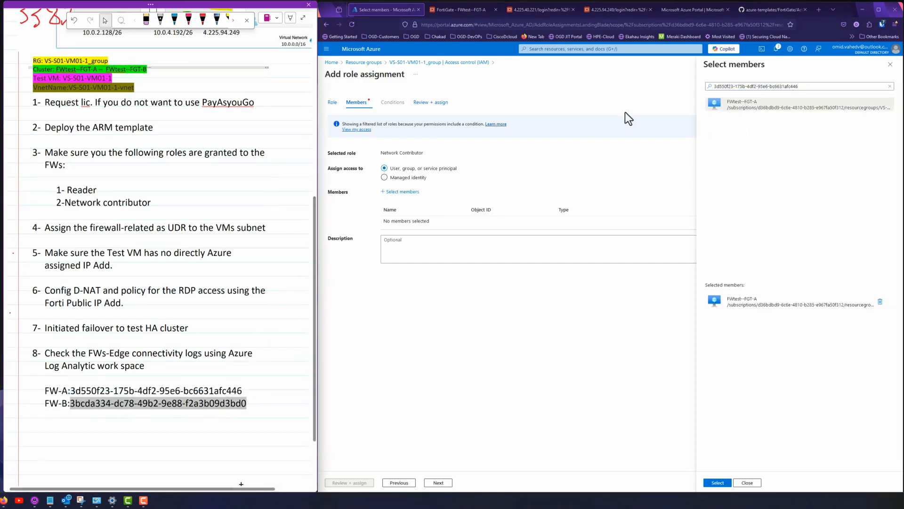
type("3bcda334-dc78-49b2-9e88-f2a3b09d3bd0")
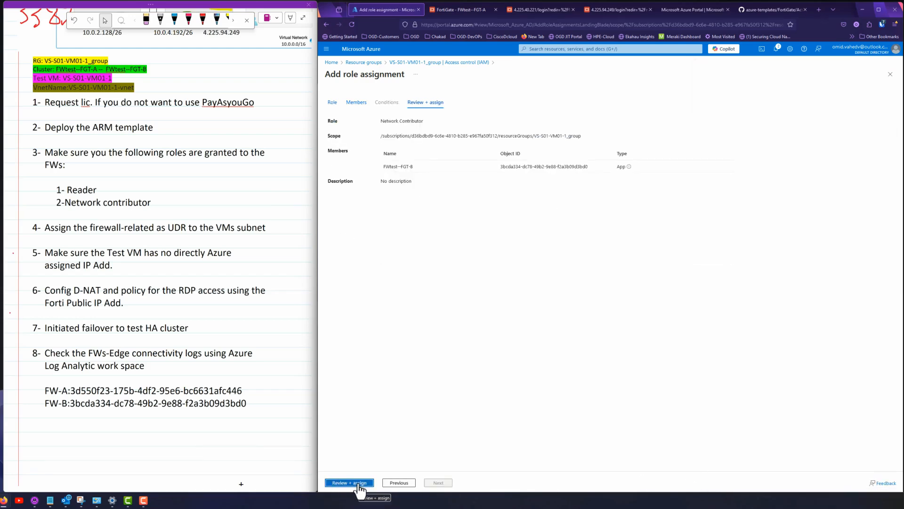
left_click(349, 482)
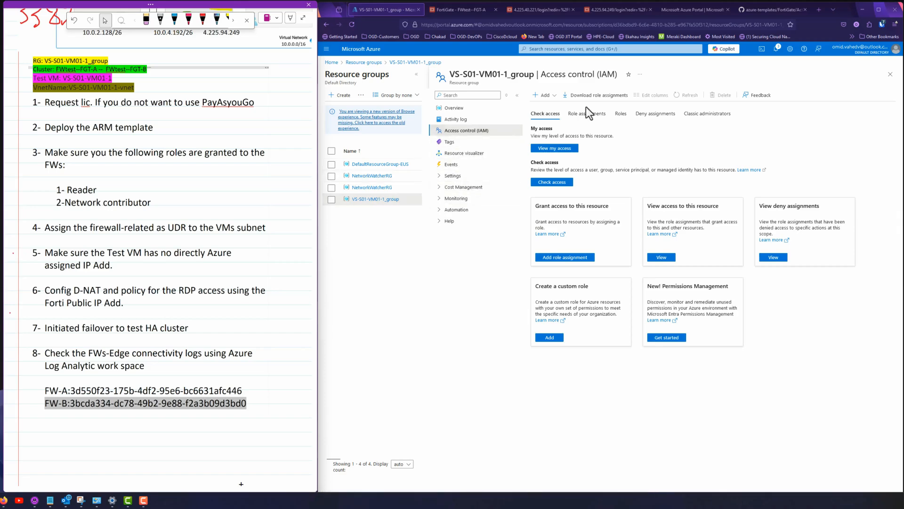
- List VS-S01-VM01-1_group's role assignments, showing both firewalls under Network Contributor and Reader
left_click(587, 113)
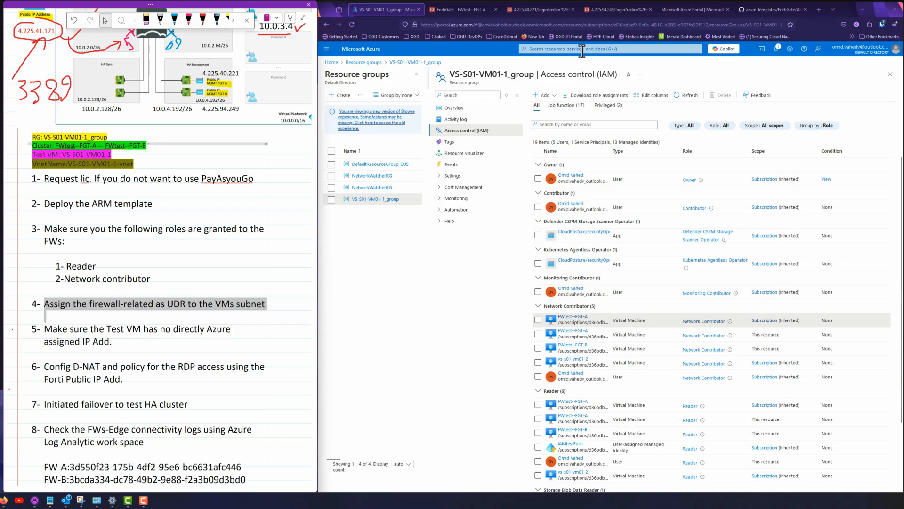
left_click(606, 48)
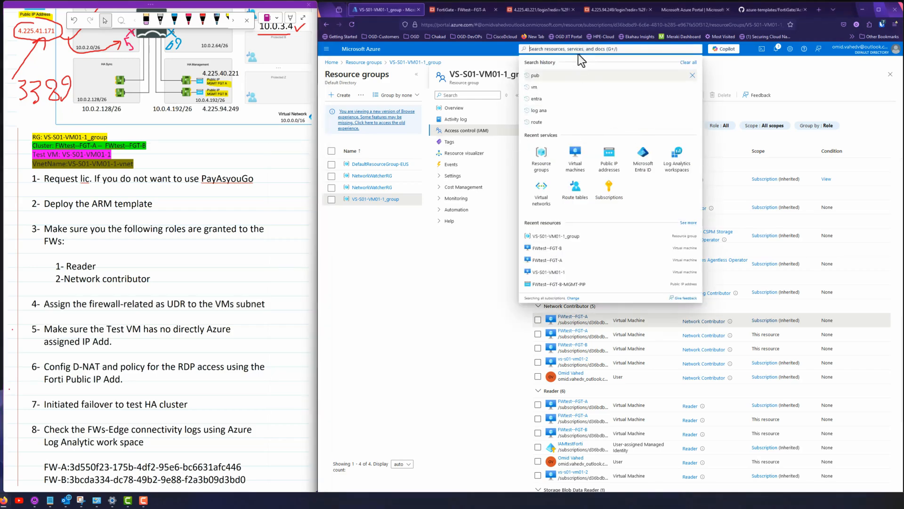
- Verify ProtectedSubnet uses route table FWtest--RouteTable-ProtectedSubnet, then search for route tables
type("s")
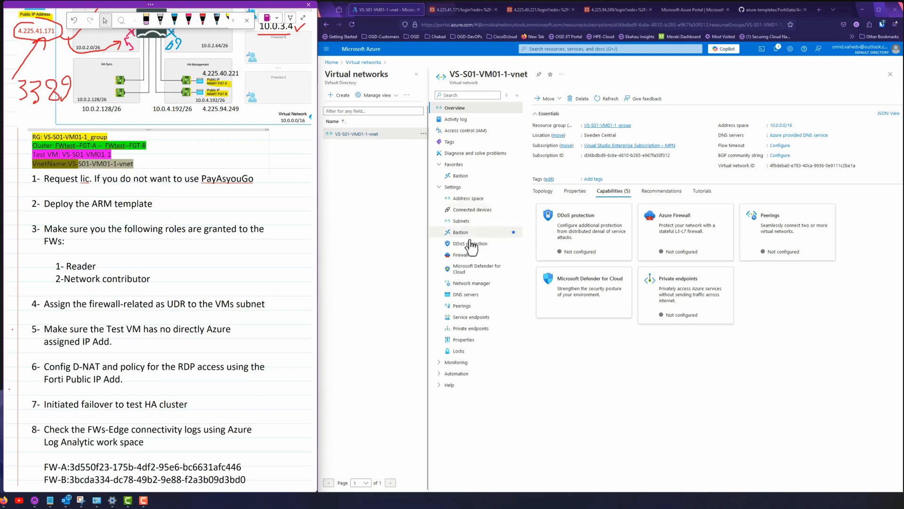
left_click(461, 220)
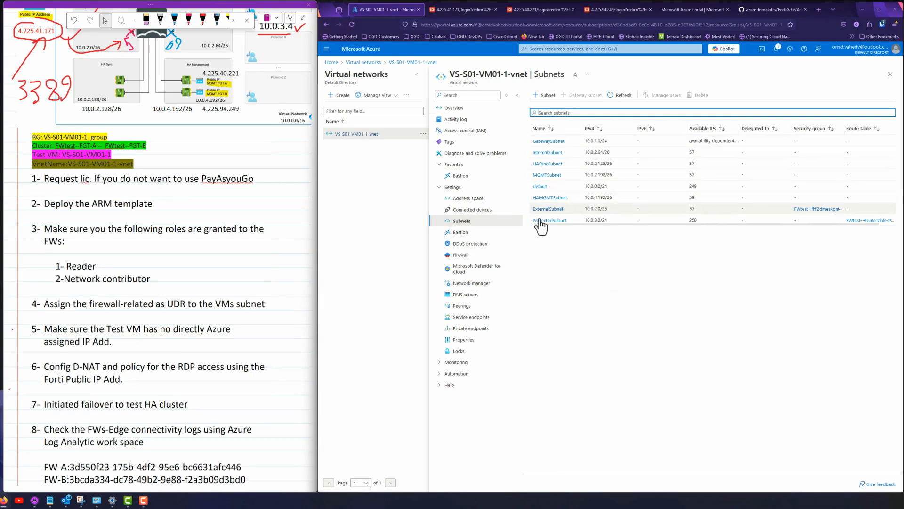
left_click(549, 220)
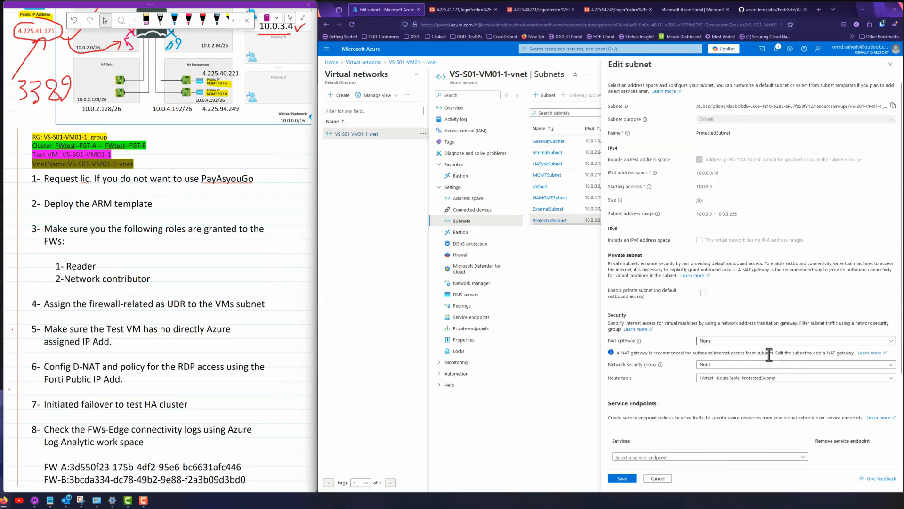
scroll("down", 3)
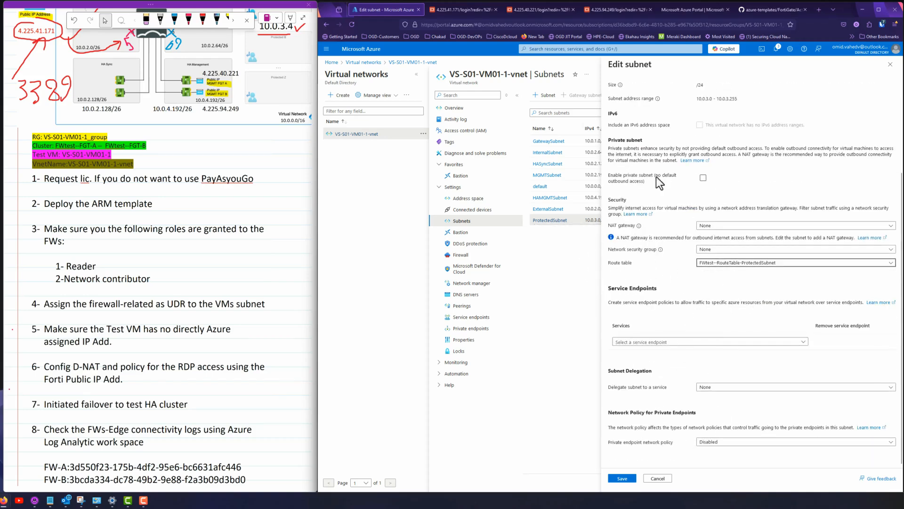
type("ro")
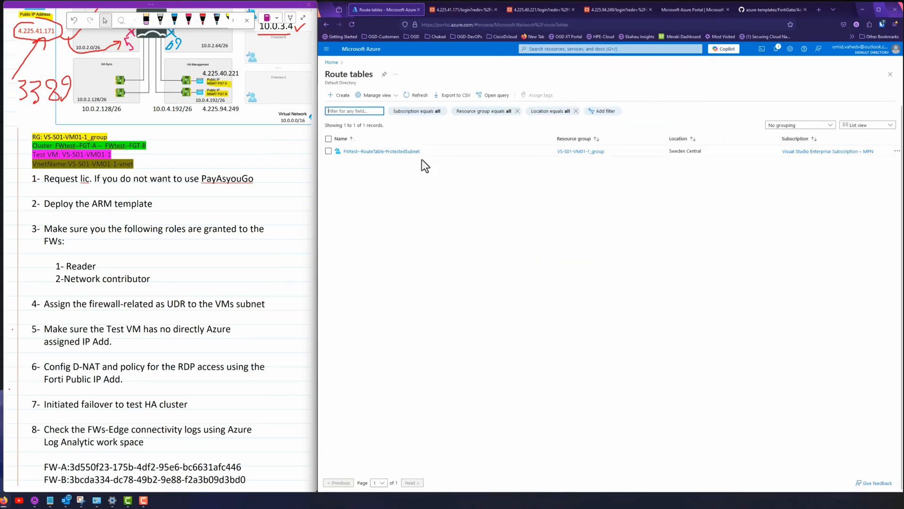
- Open the FWtest--RouteTable-ProtectedSubnet route table to view its 0.0.0.0/0 route to 10.0.2.68
left_click(381, 151)
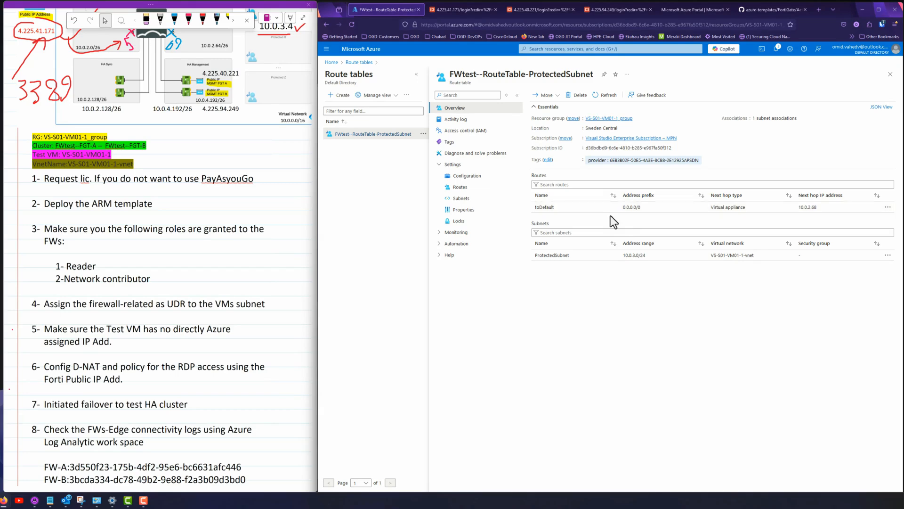
mouse_move(817, 208)
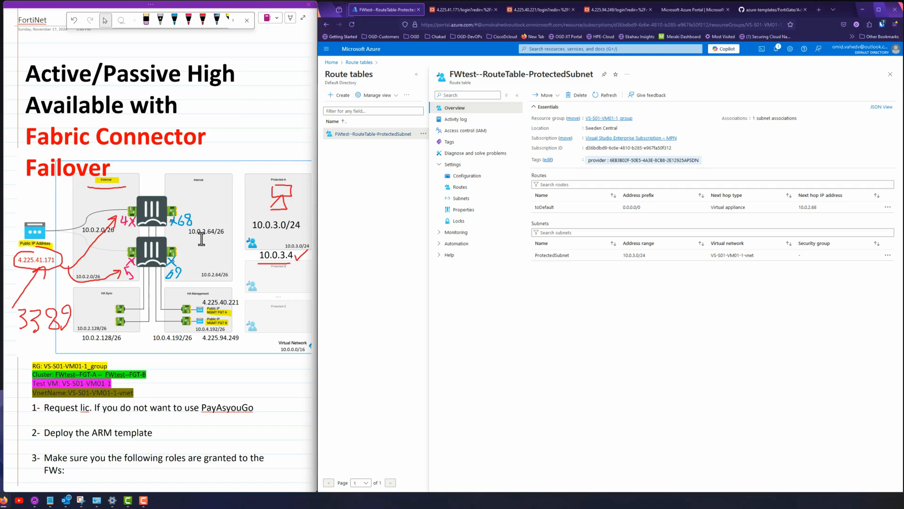
mouse_move(133, 266)
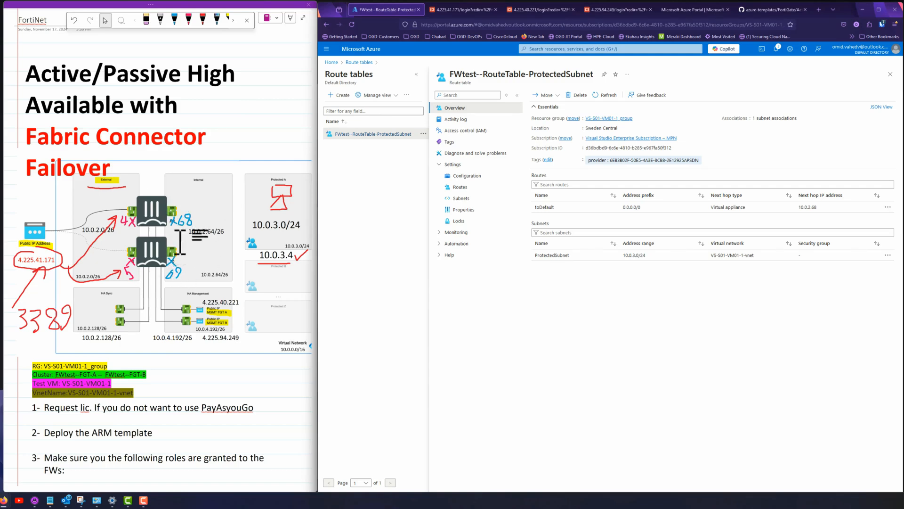
mouse_move(742, 255)
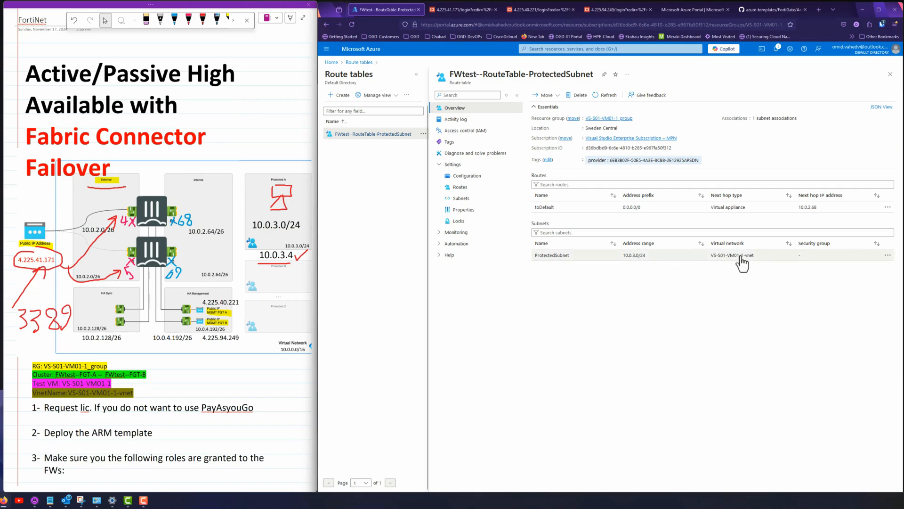
mouse_move(822, 220)
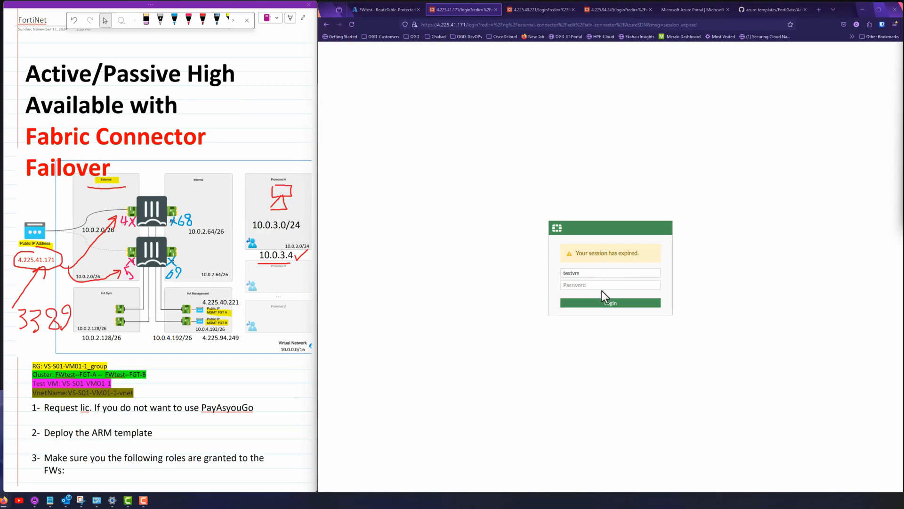
- Sign back in to FGT-A and turn off managed identity on the AzureSDN connector
left_click(609, 303)
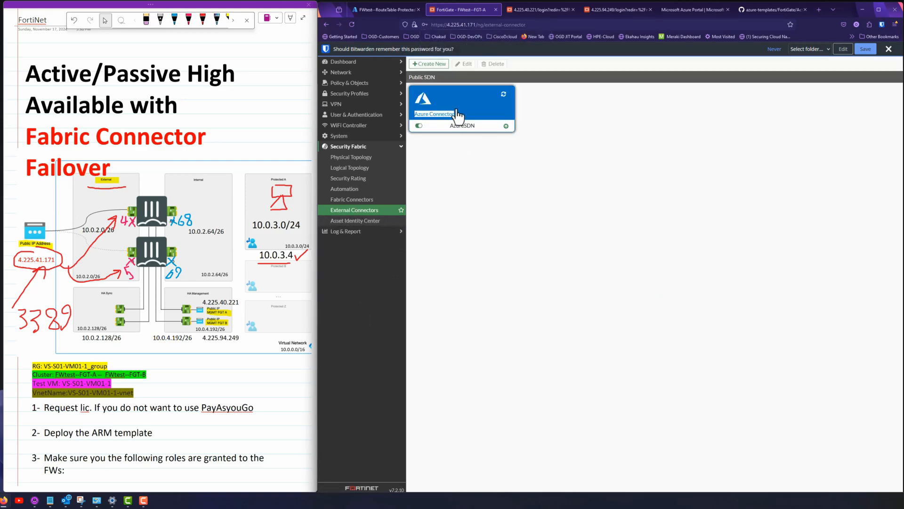
left_click(461, 110)
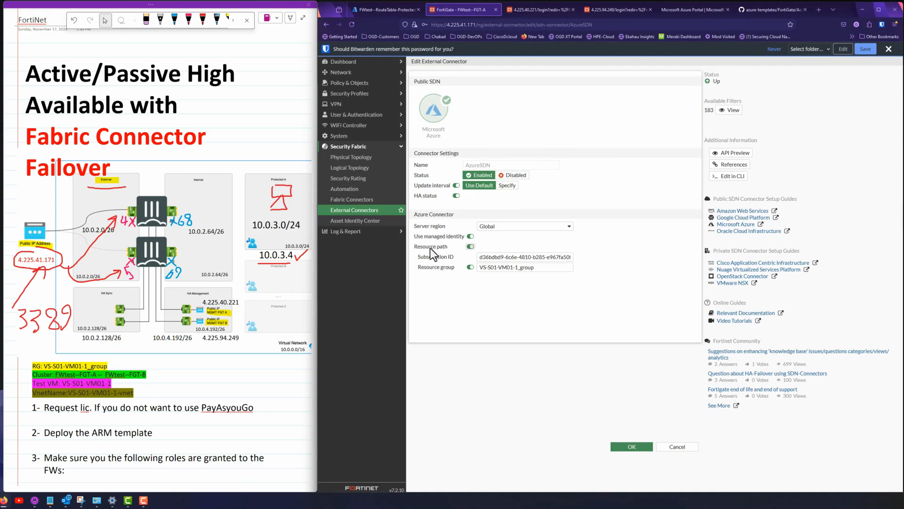
mouse_move(414, 249)
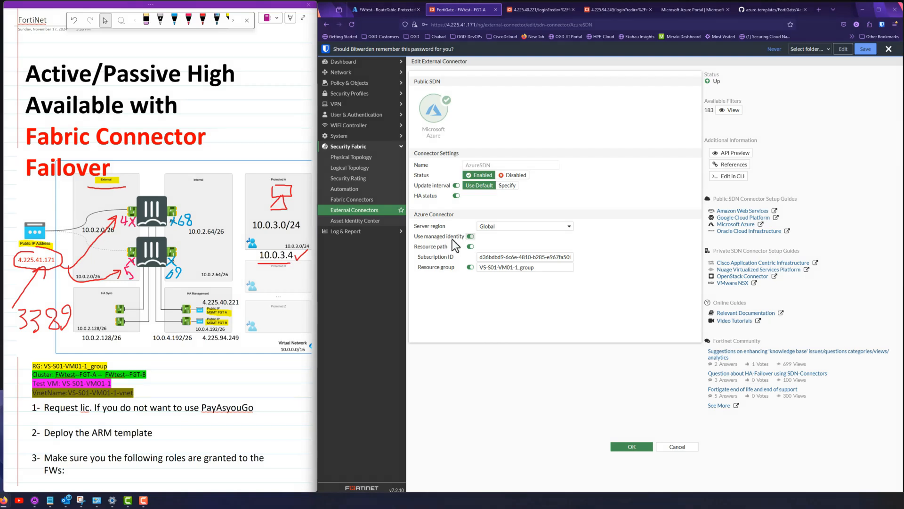
mouse_move(430, 248)
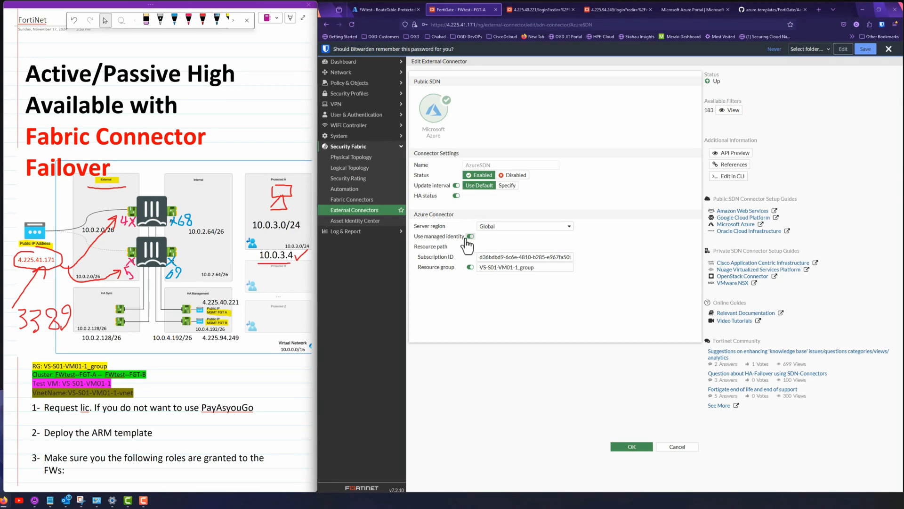
left_click(471, 236)
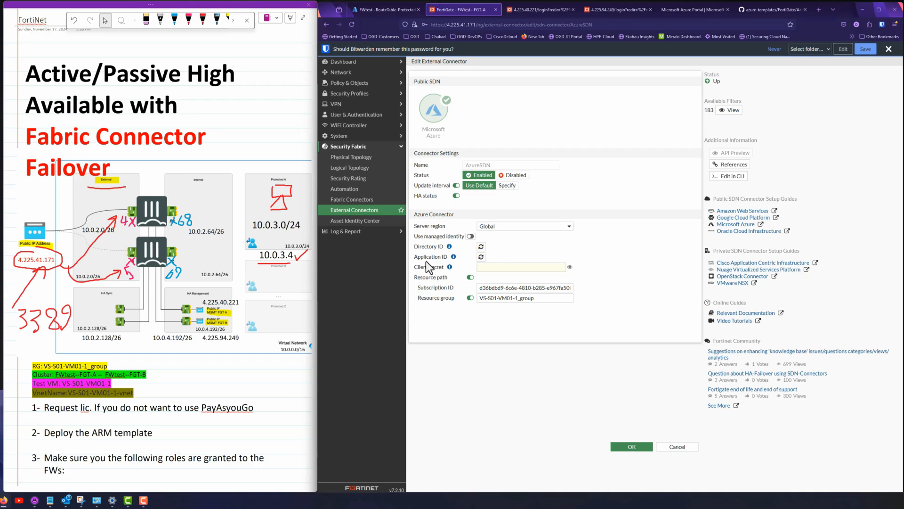
mouse_move(466, 253)
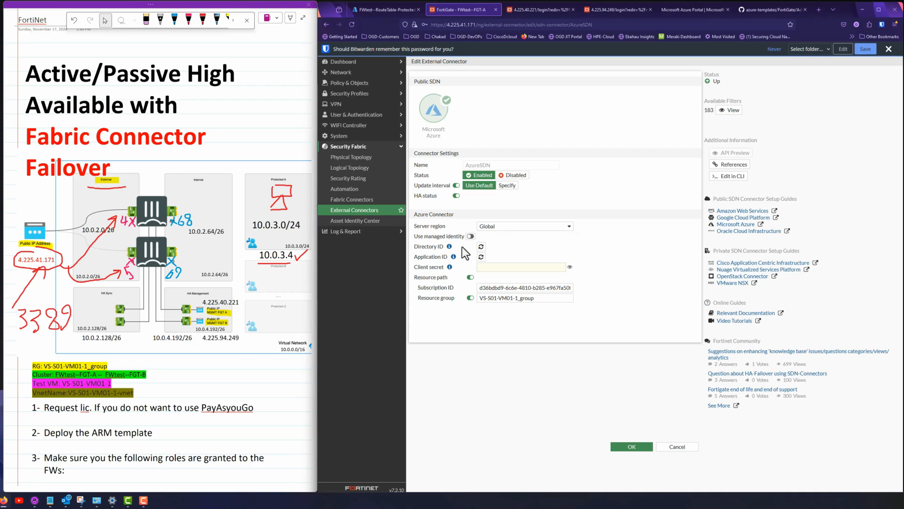